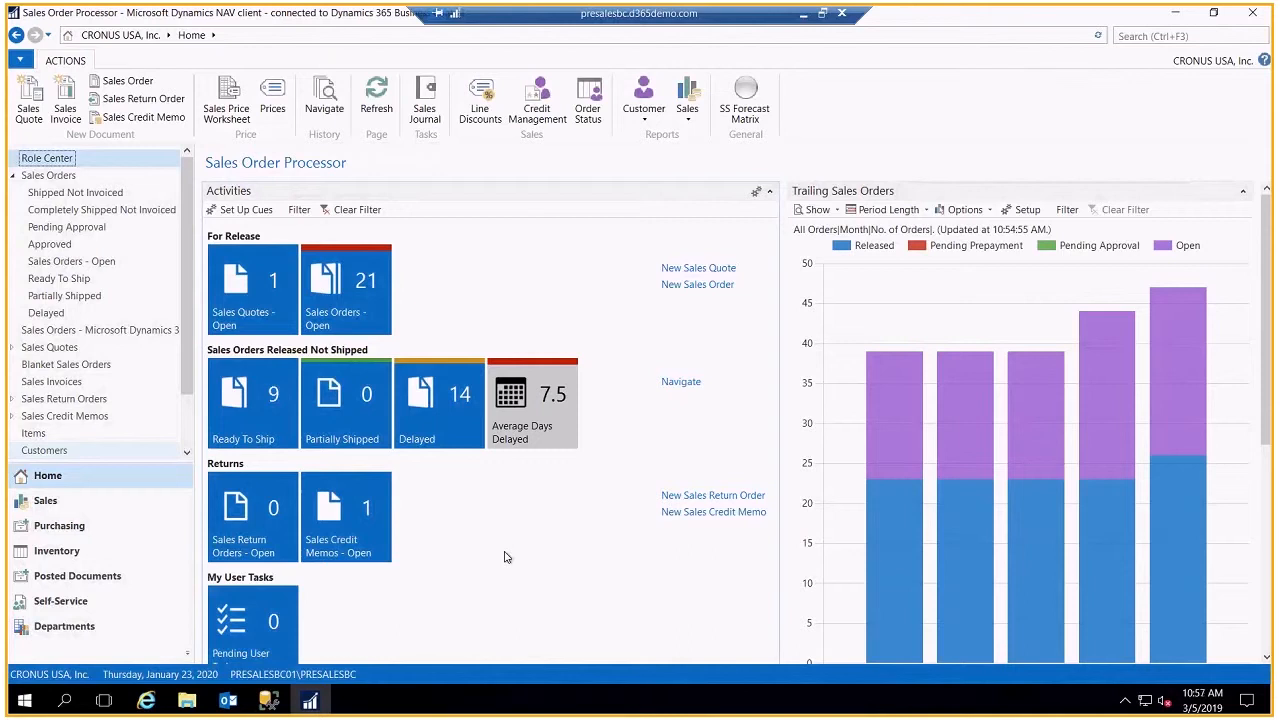
pyautogui.moveTo(228, 700)
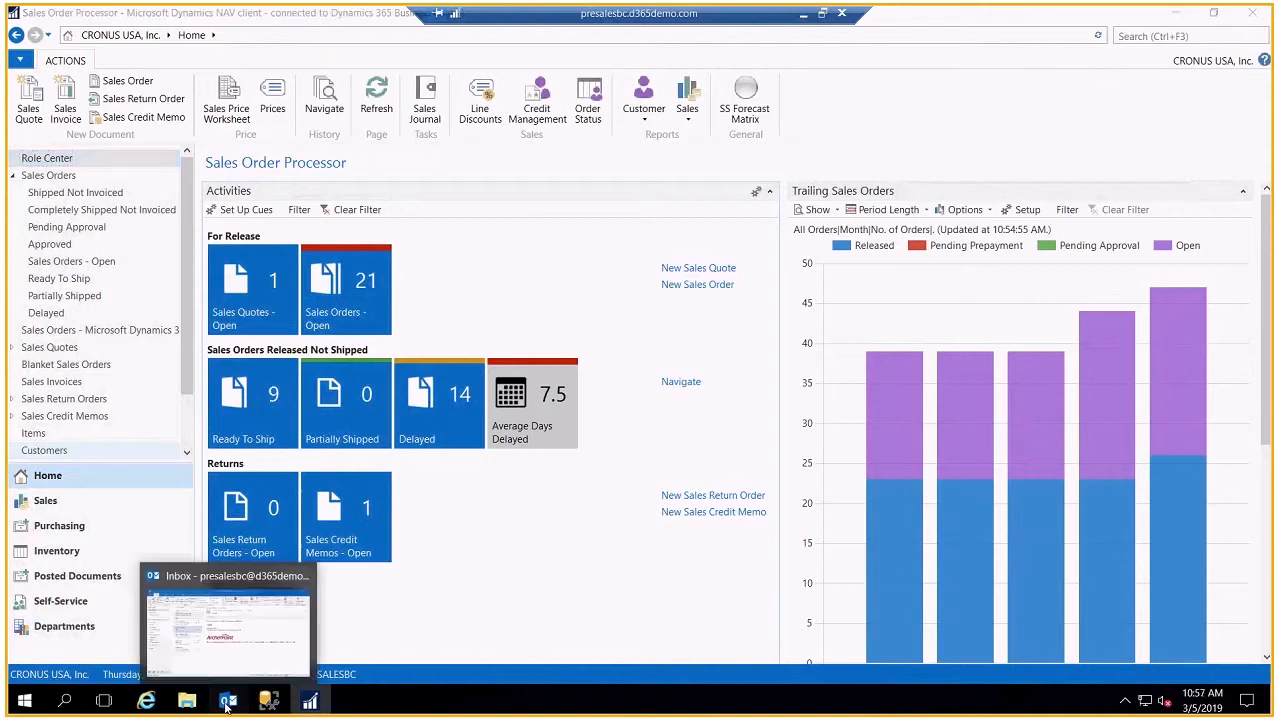
# - Switch to the Outlook inbox showing the quote request for 100 feet of item 800-2610
pyautogui.click(228, 700)
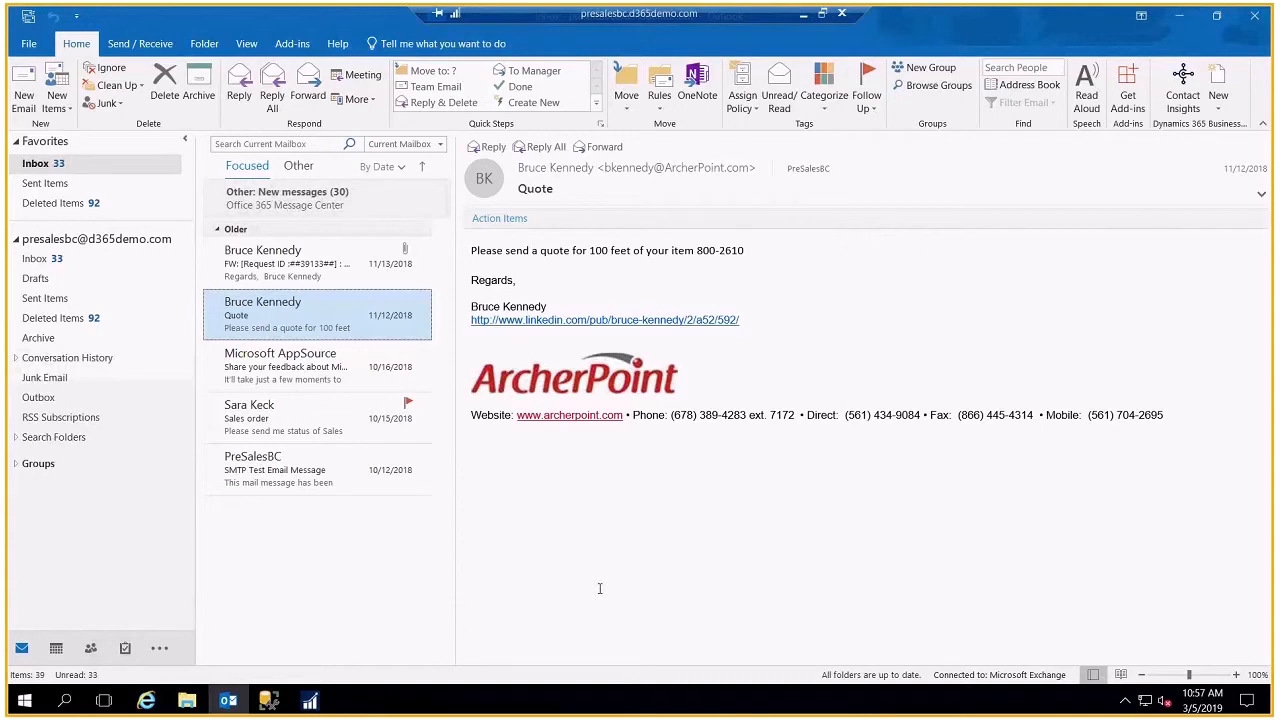
pyautogui.moveTo(576, 260)
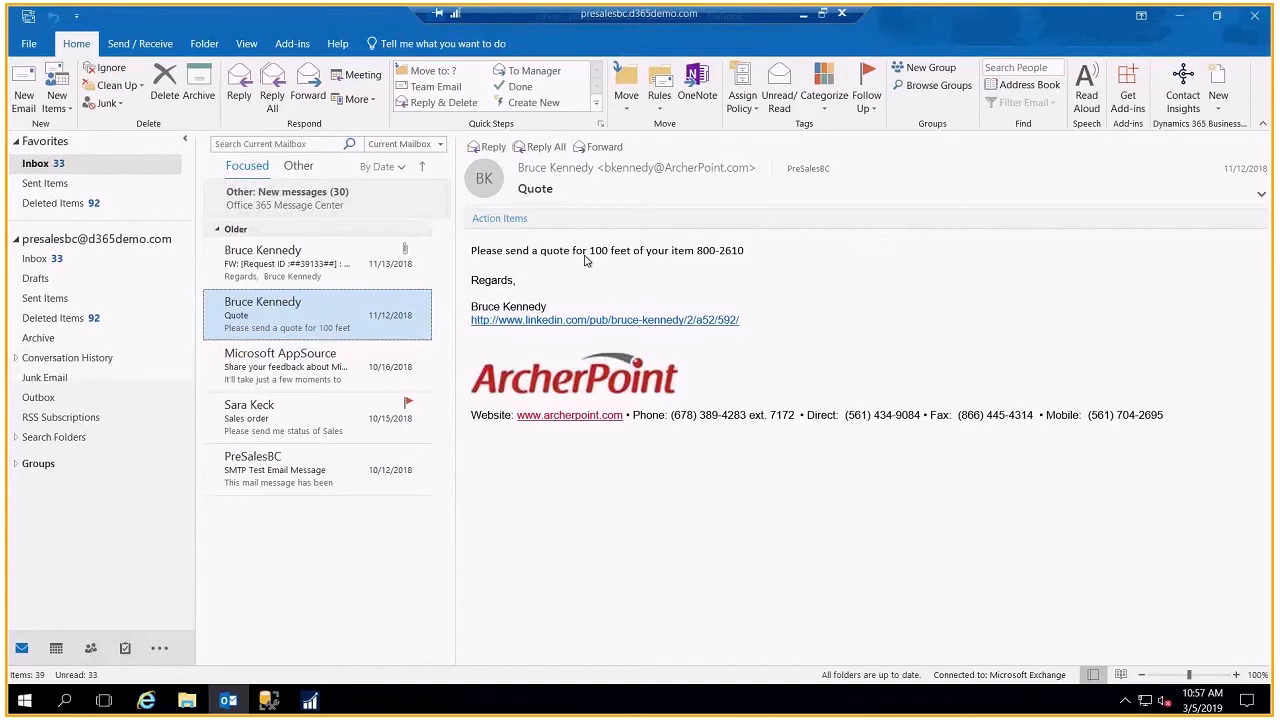
pyautogui.moveTo(1168, 184)
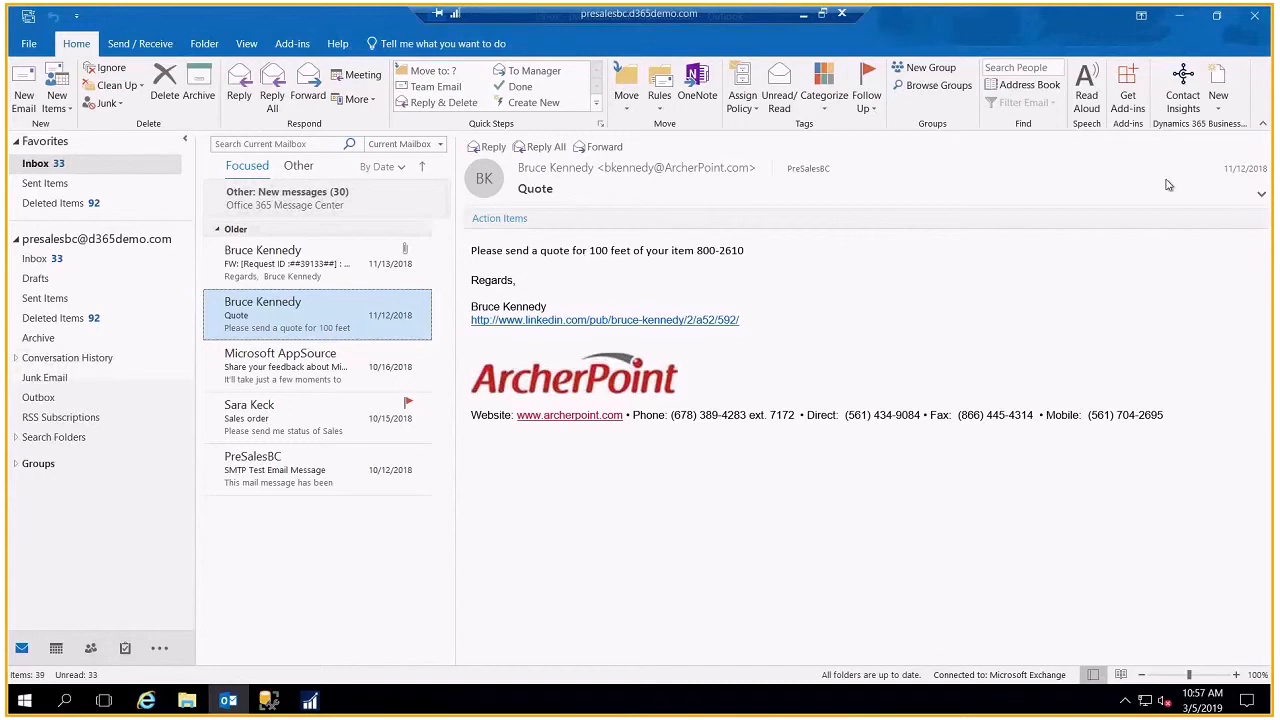
# - Show The Cannon Group PLC's balances, sales history and statistics in the Business Central add-in pane
pyautogui.click(1182, 88)
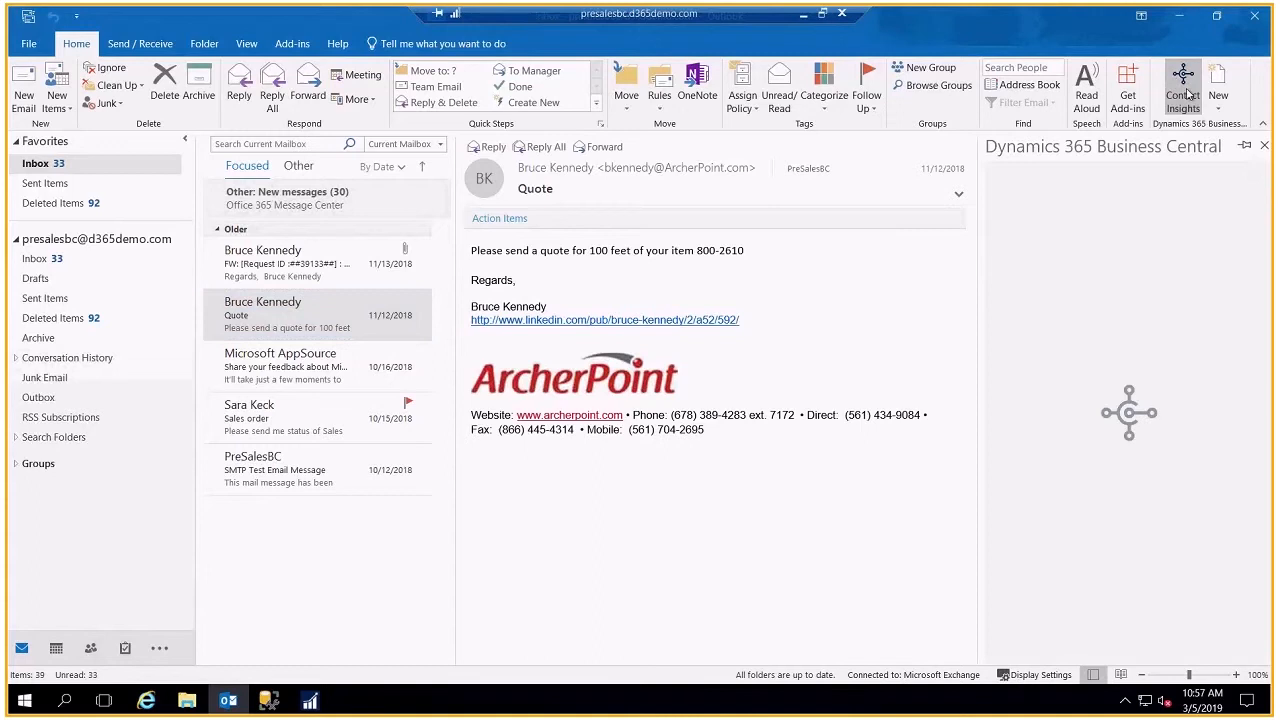
pyautogui.click(1184, 80)
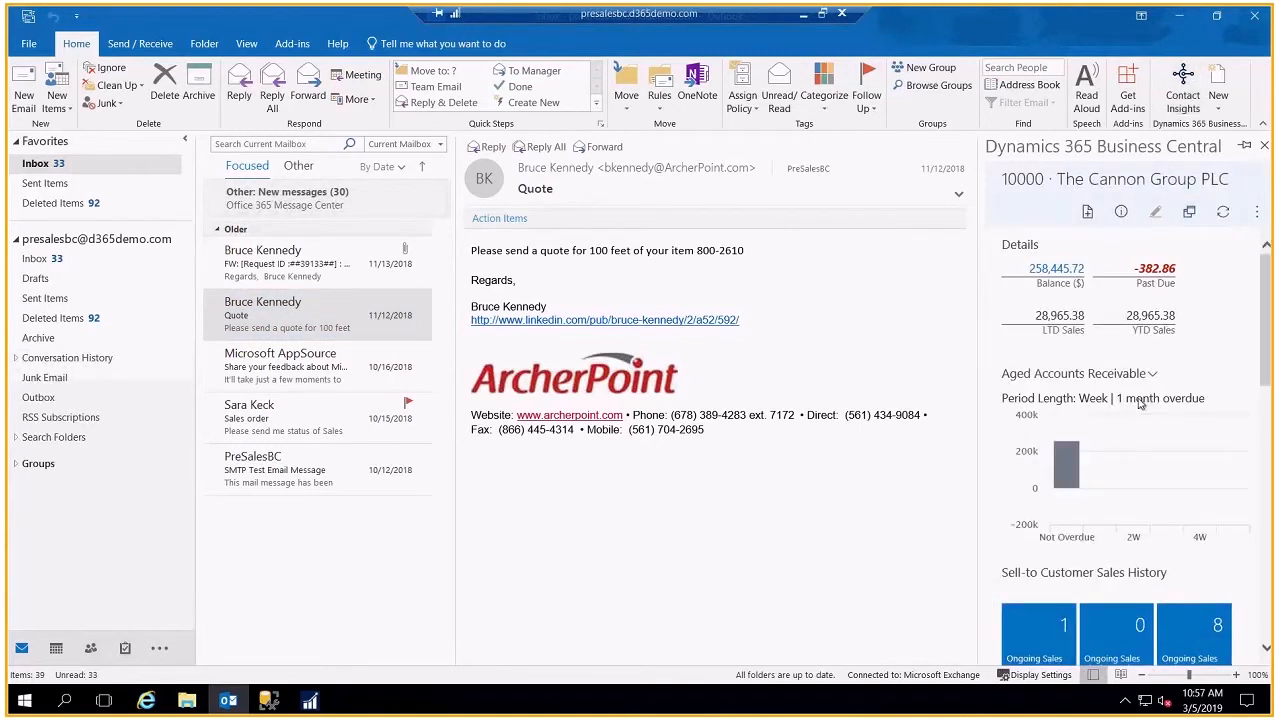
pyautogui.moveTo(1024, 196)
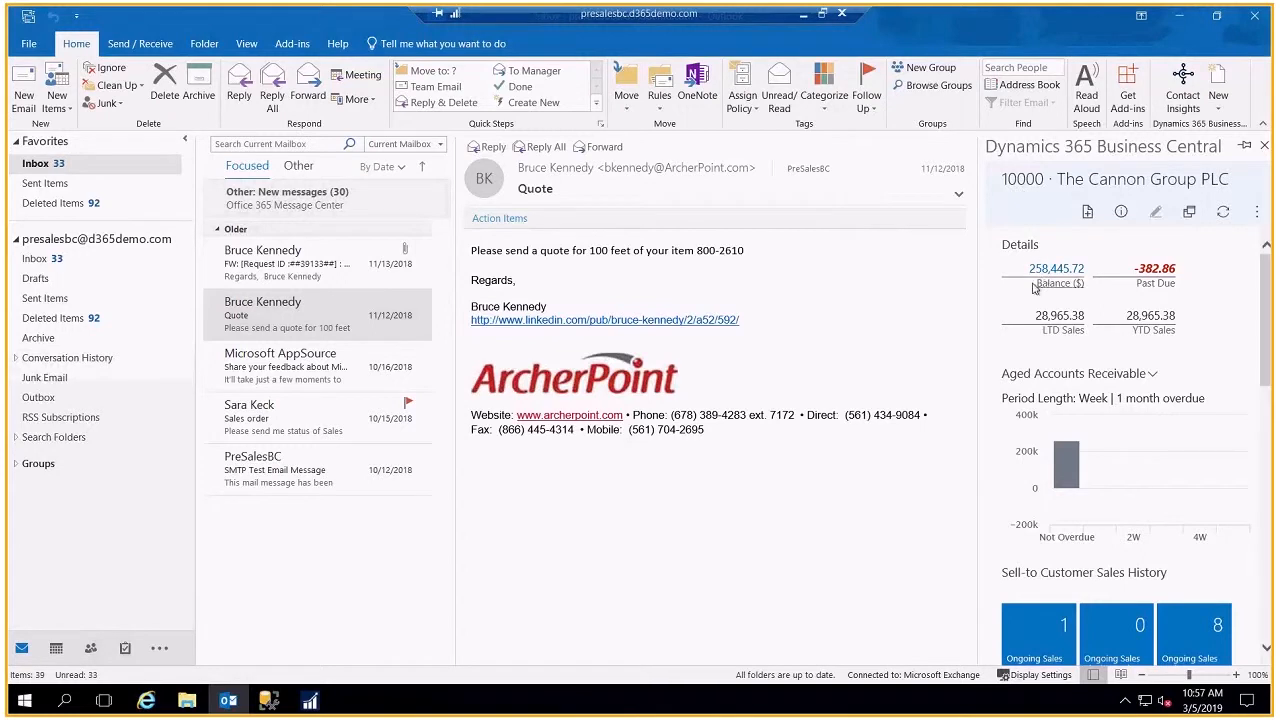
pyautogui.moveTo(1044, 404)
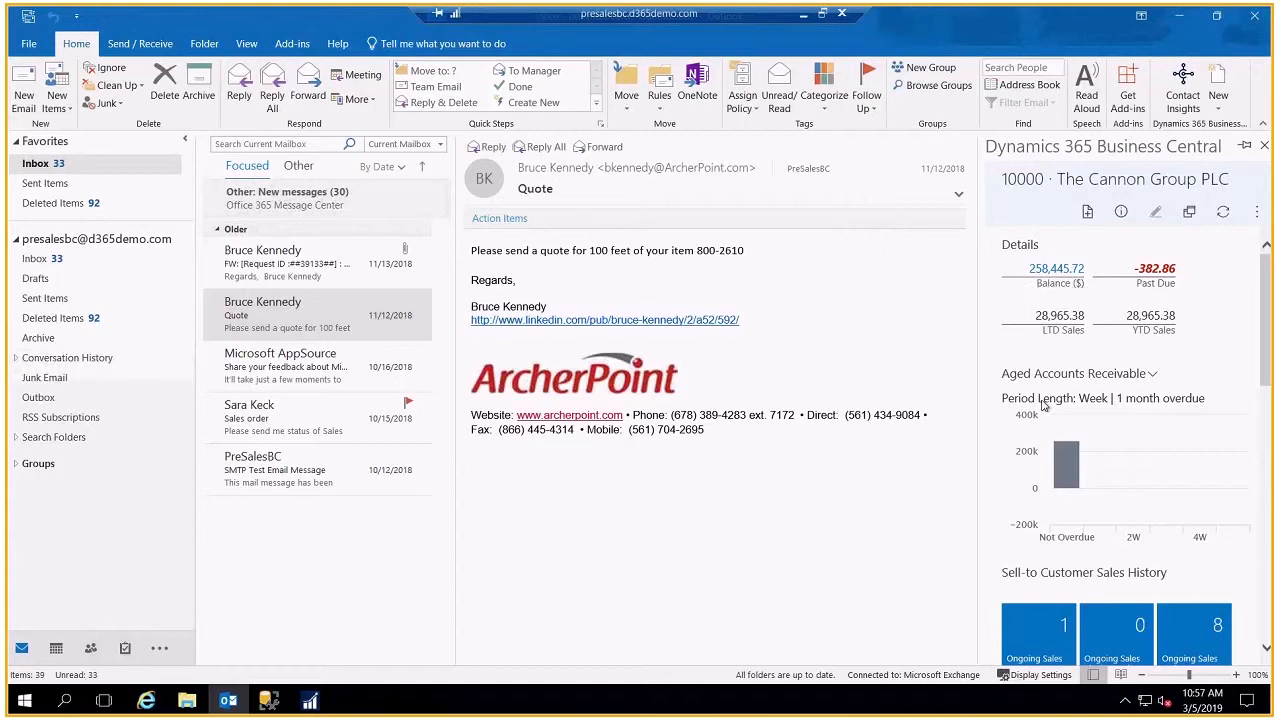
pyautogui.moveTo(1066, 464)
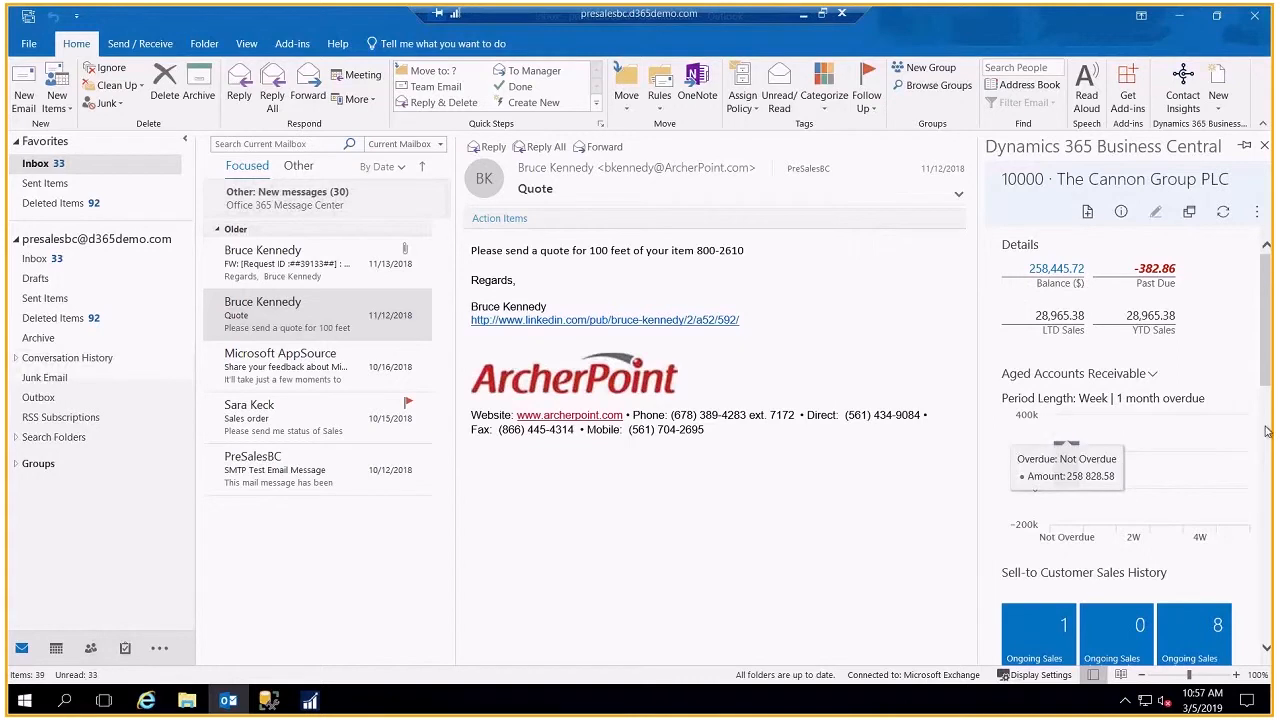
pyautogui.scroll(-3)
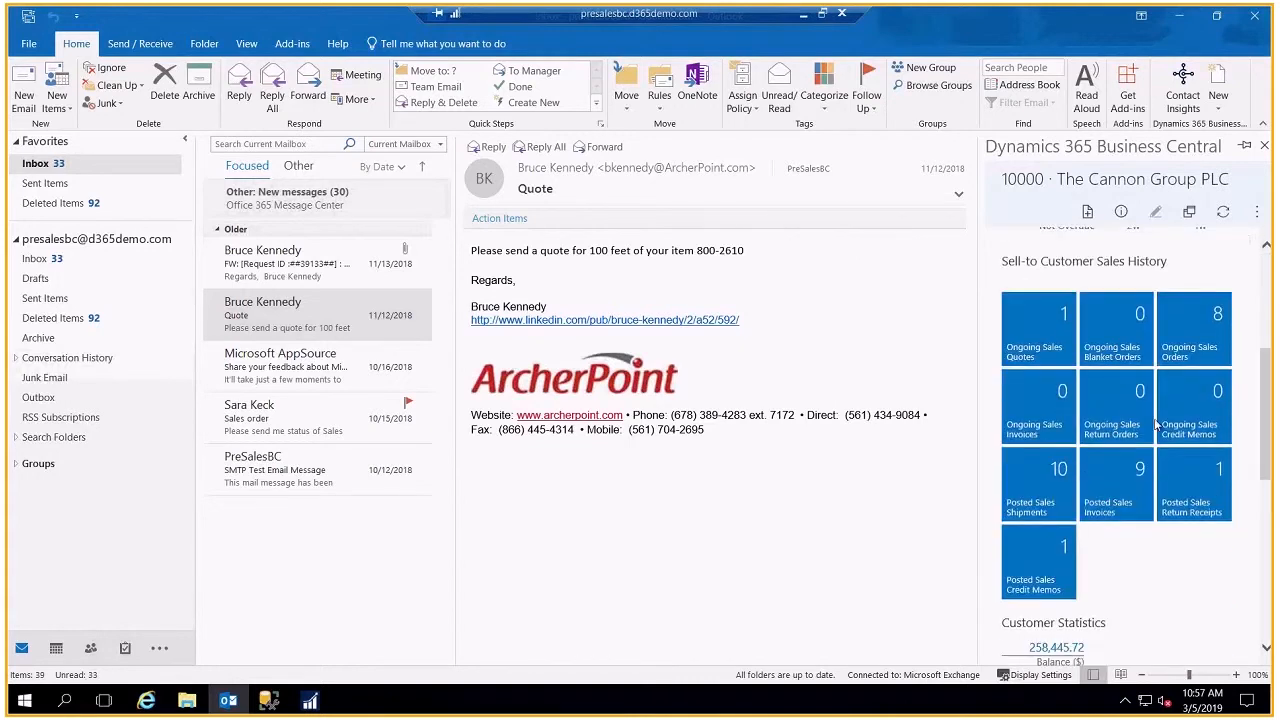
pyautogui.moveTo(1096, 472)
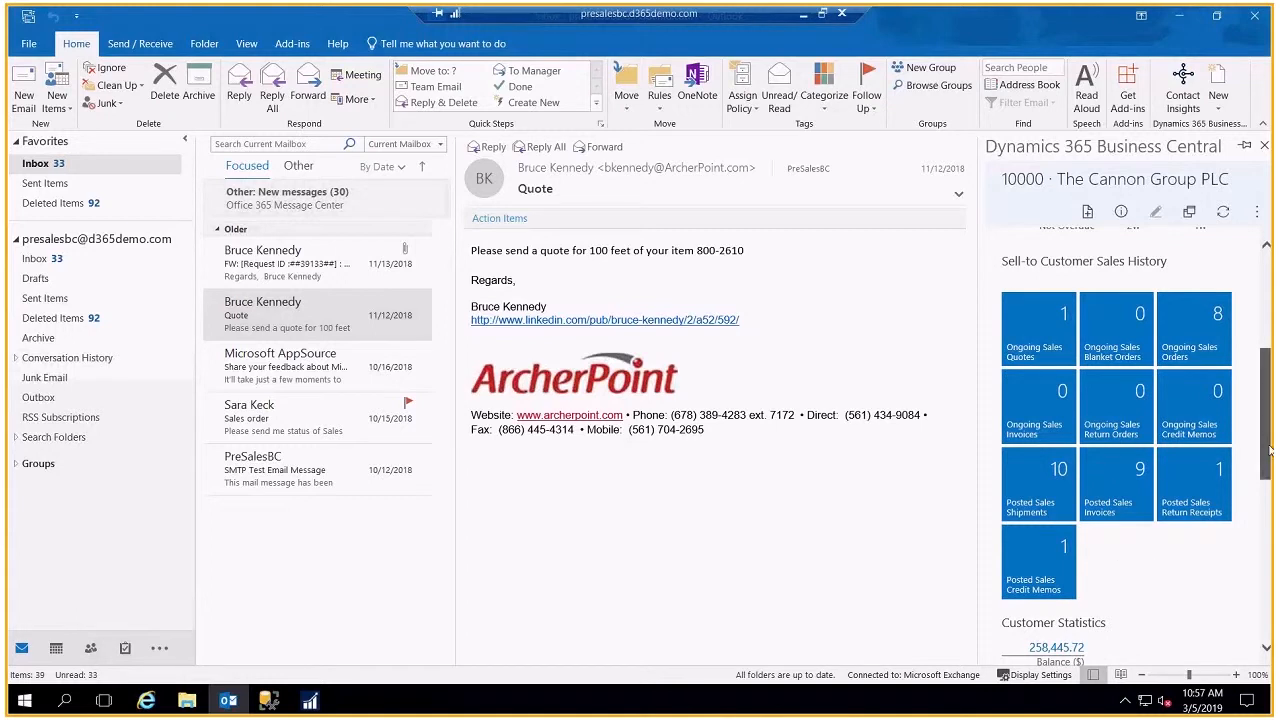
pyautogui.scroll(-3)
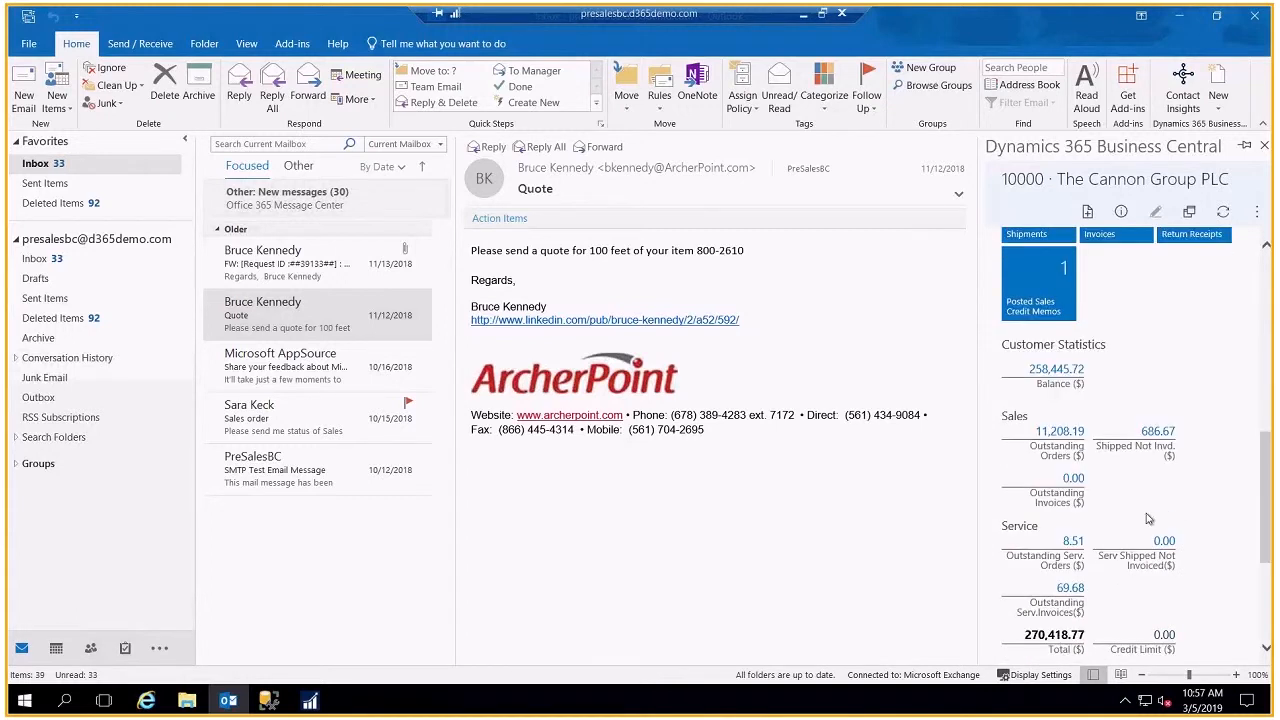
pyautogui.scroll(-3)
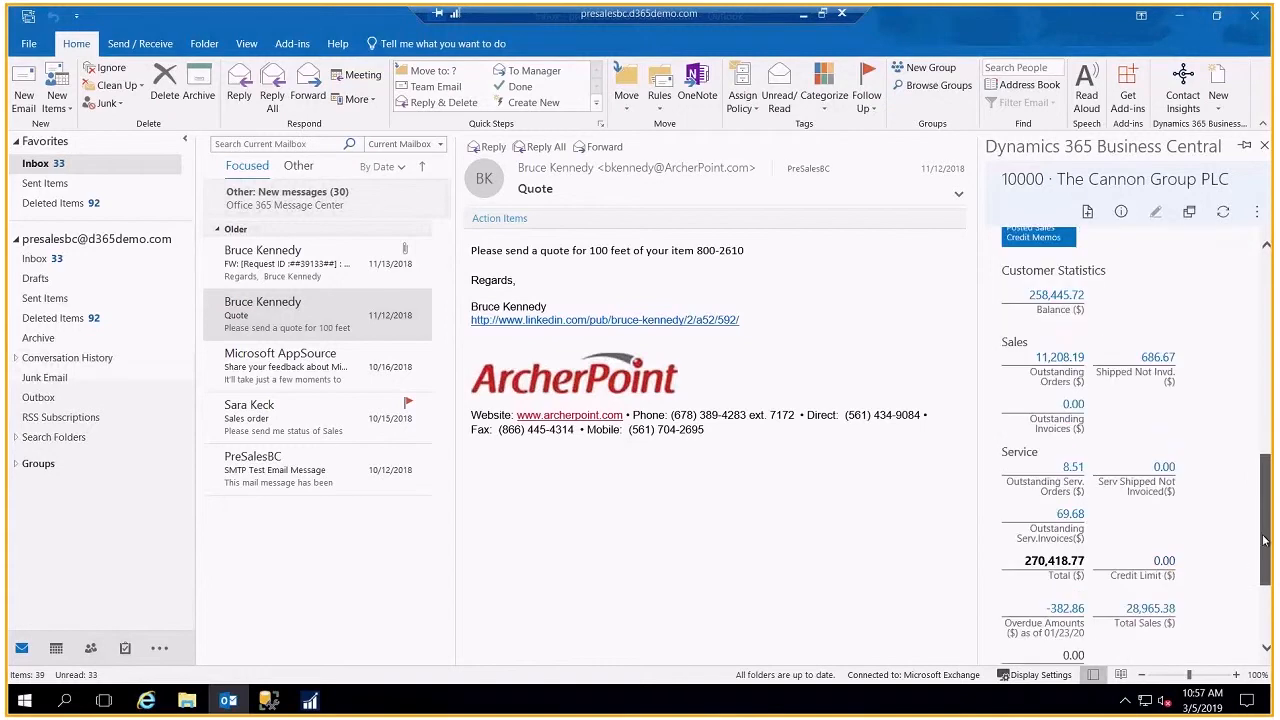
pyautogui.scroll(3)
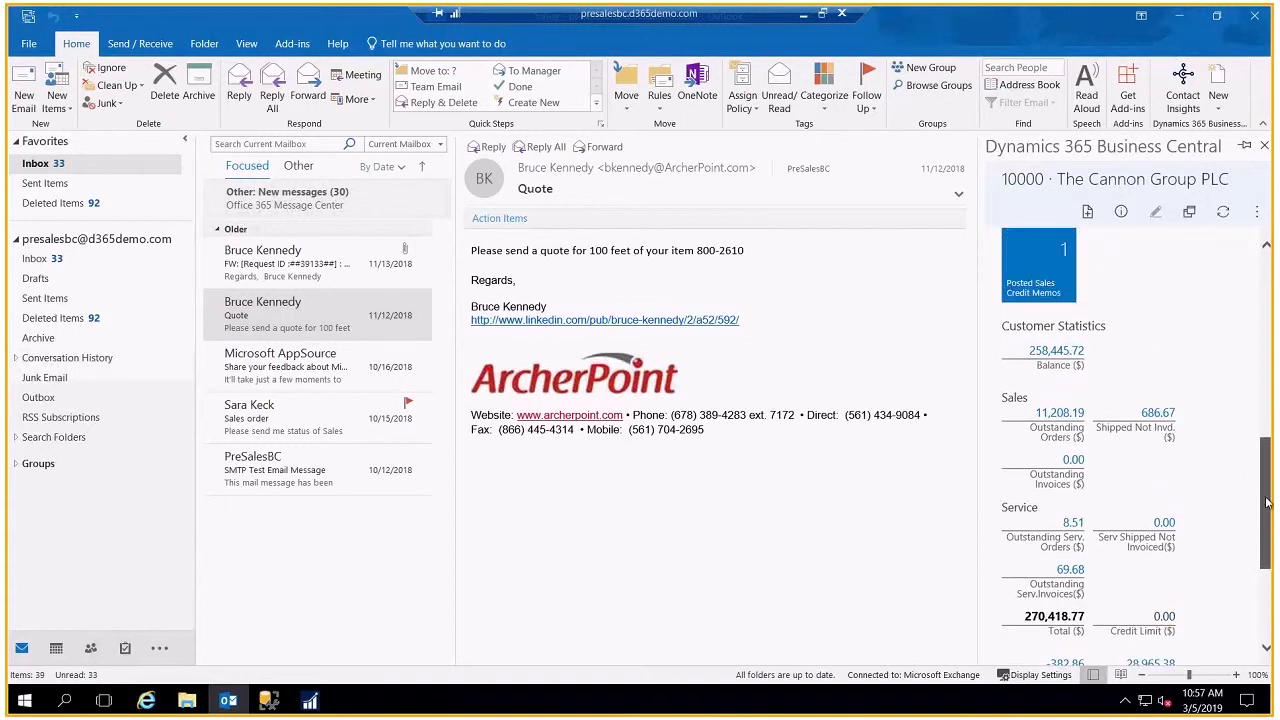
# - Start a new Sales Quote from the add-in's New document list for this email
pyautogui.click(1218, 84)
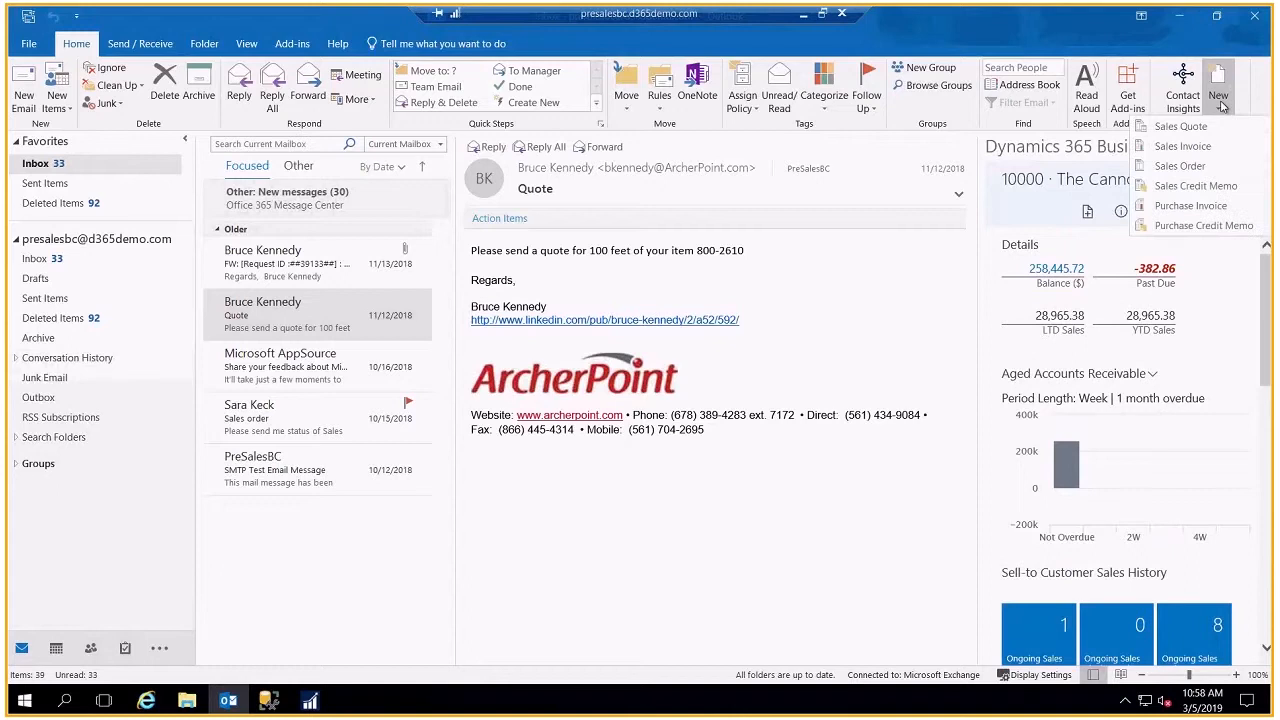
pyautogui.moveTo(1180, 126)
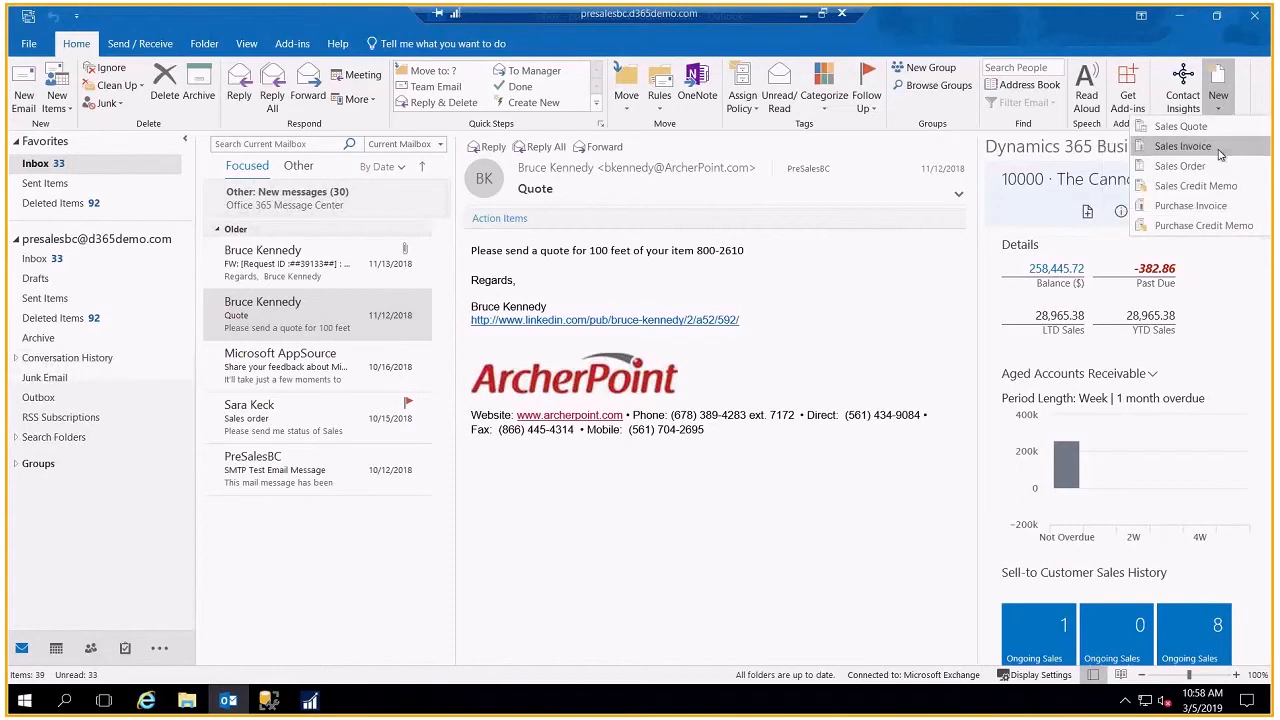
pyautogui.moveTo(1196, 186)
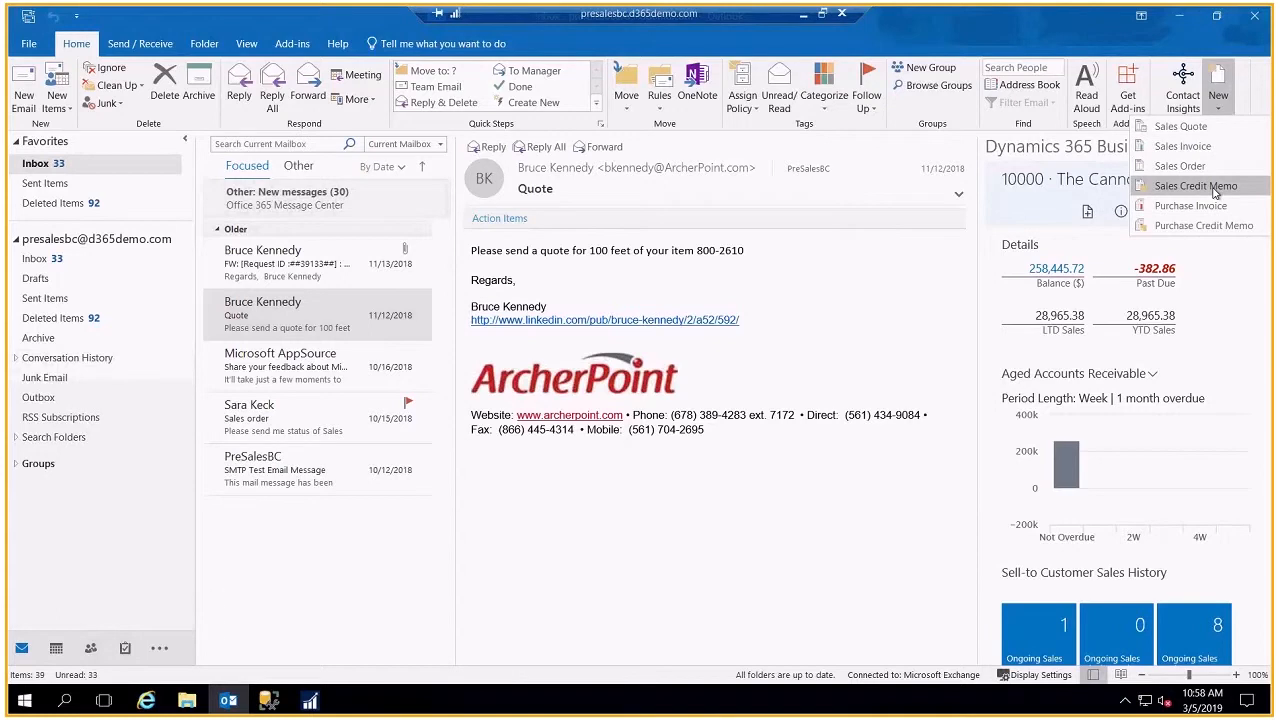
pyautogui.moveTo(1182, 146)
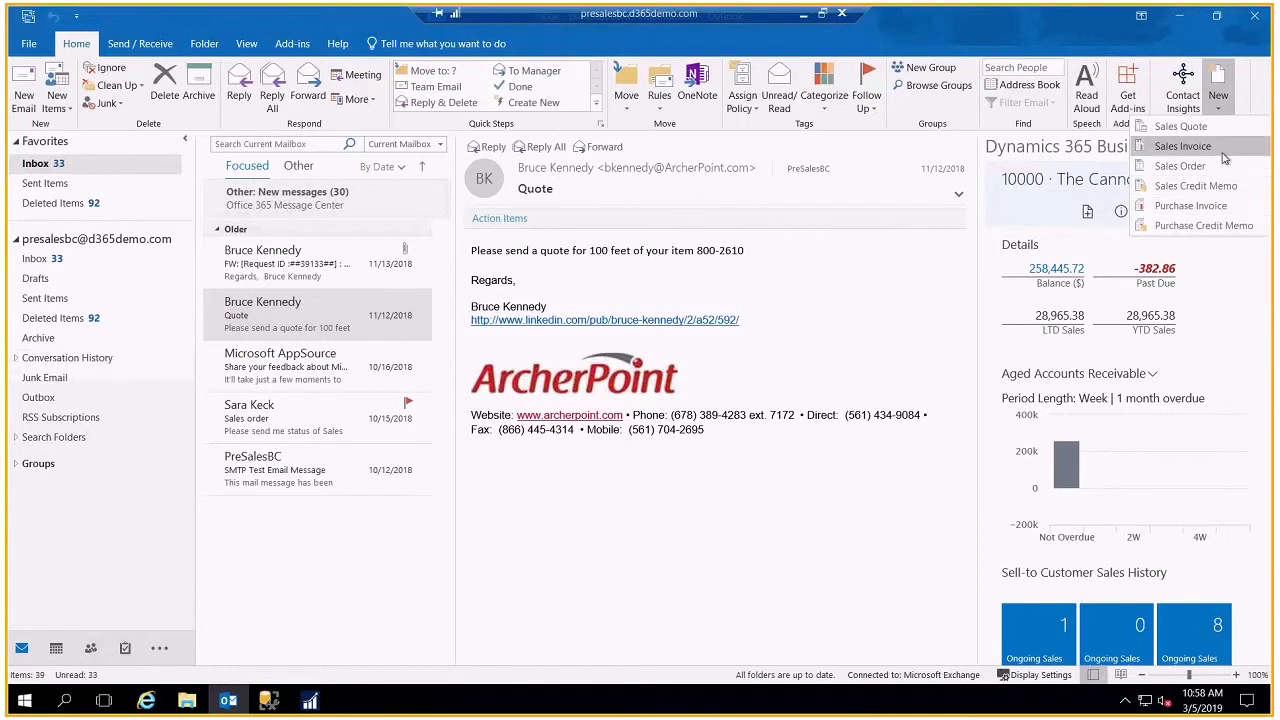
pyautogui.moveTo(1204, 126)
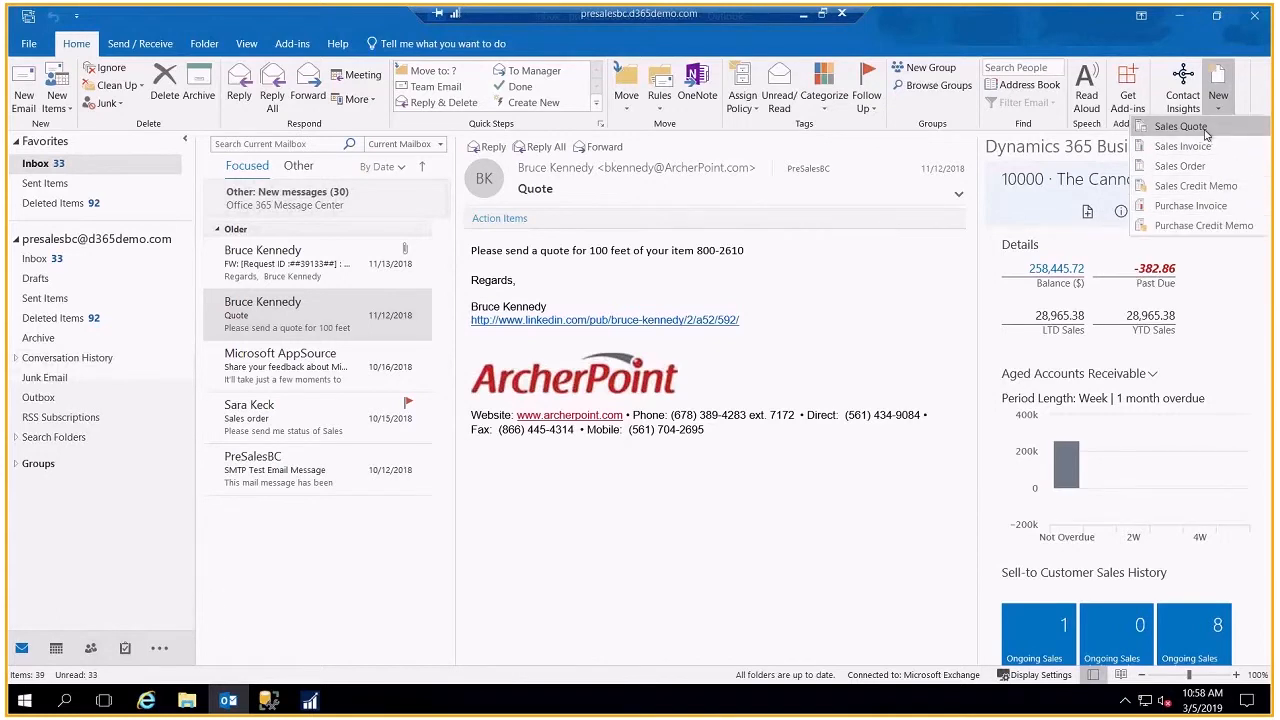
pyautogui.click(1180, 126)
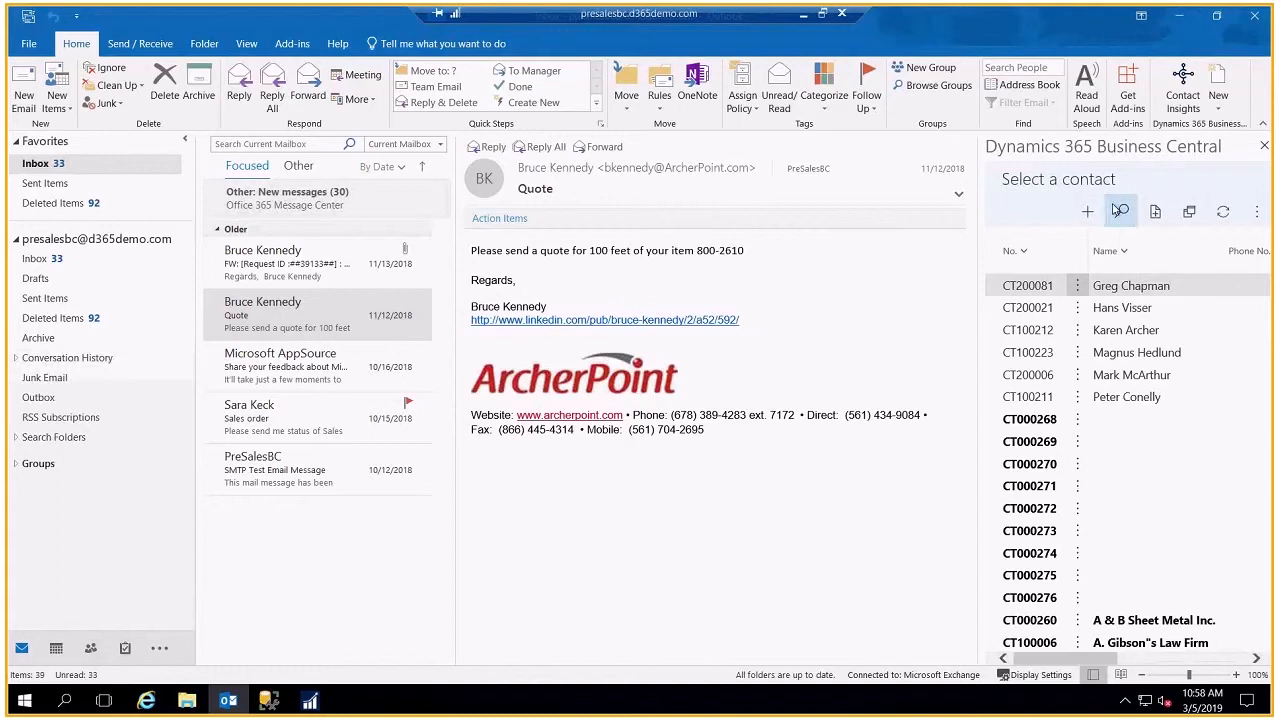
pyautogui.moveTo(1120, 212)
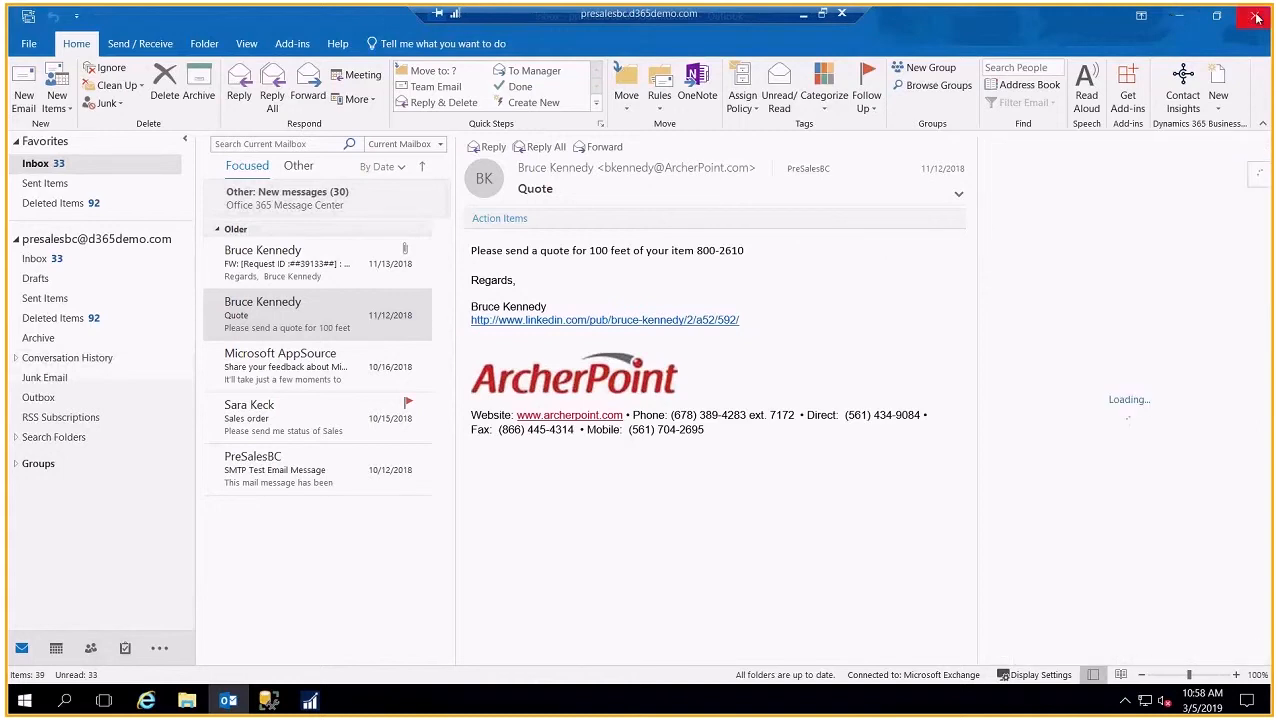
# - Switch to the Business Central client and open the Customers list
pyautogui.click(308, 700)
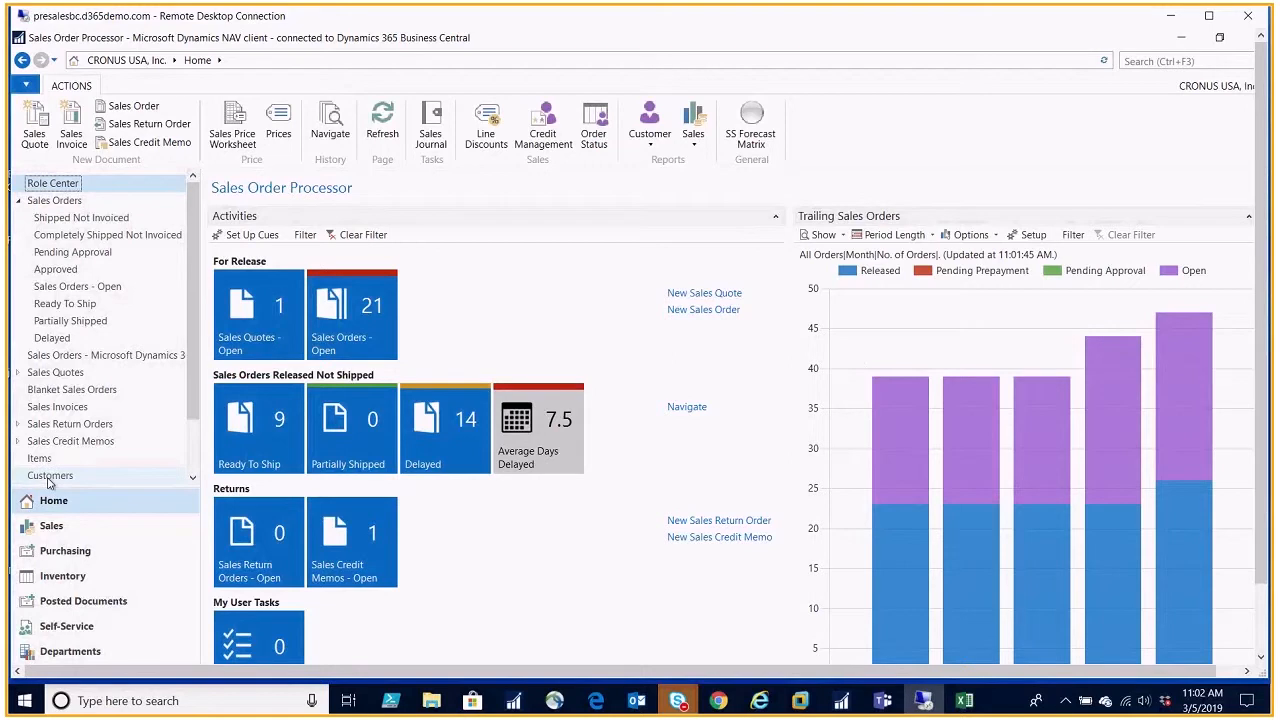
pyautogui.click(50, 476)
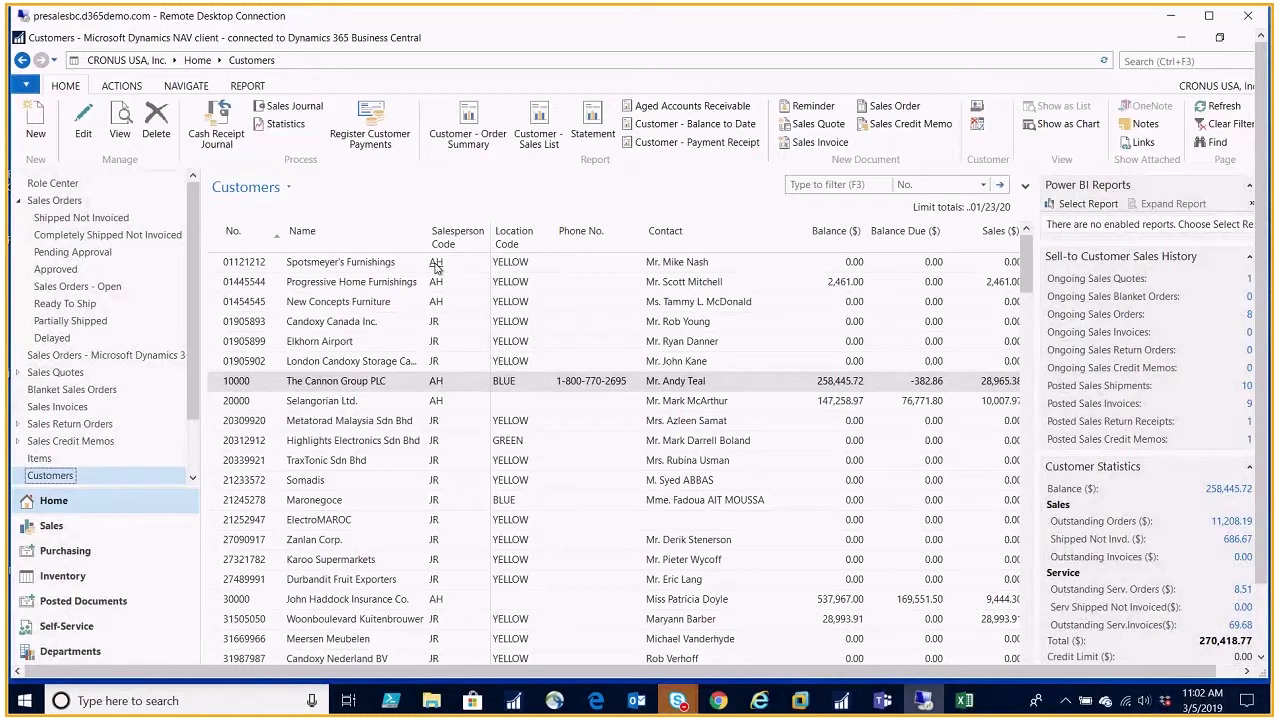
pyautogui.moveTo(464, 304)
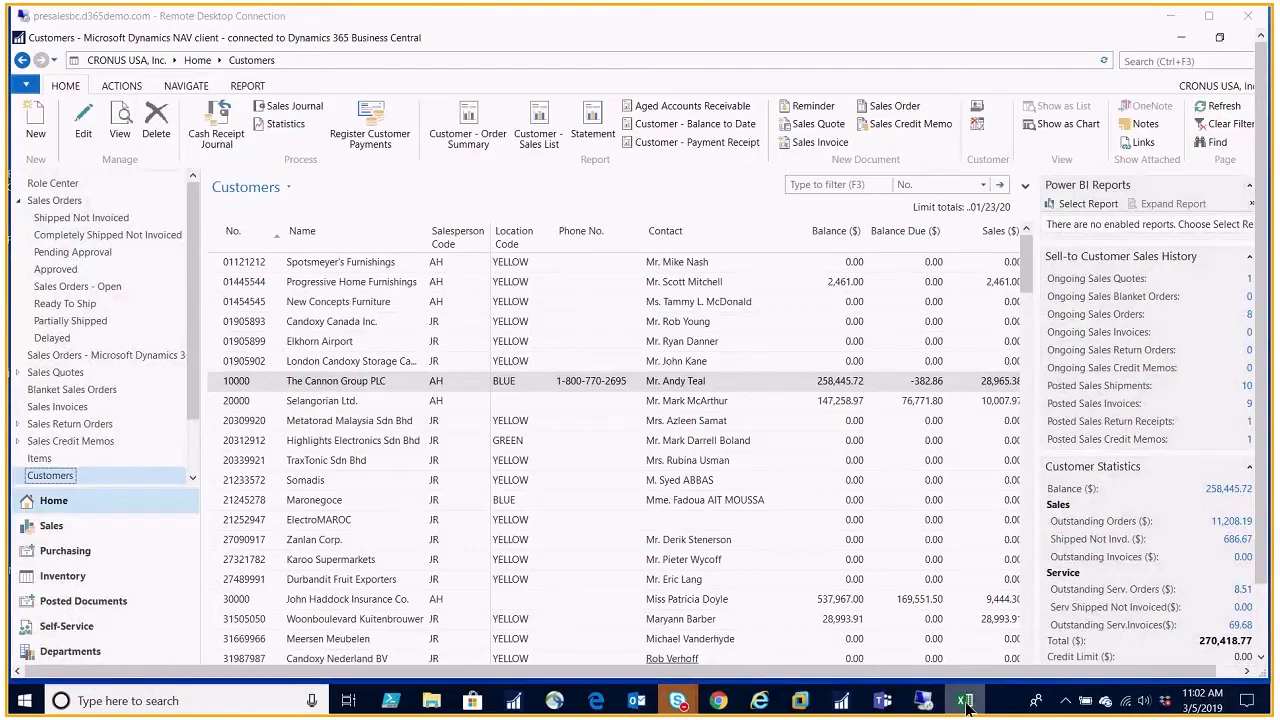
# - Switch to the Customer Card workbook in Excel with the Salesperson_Code column visible
pyautogui.click(964, 700)
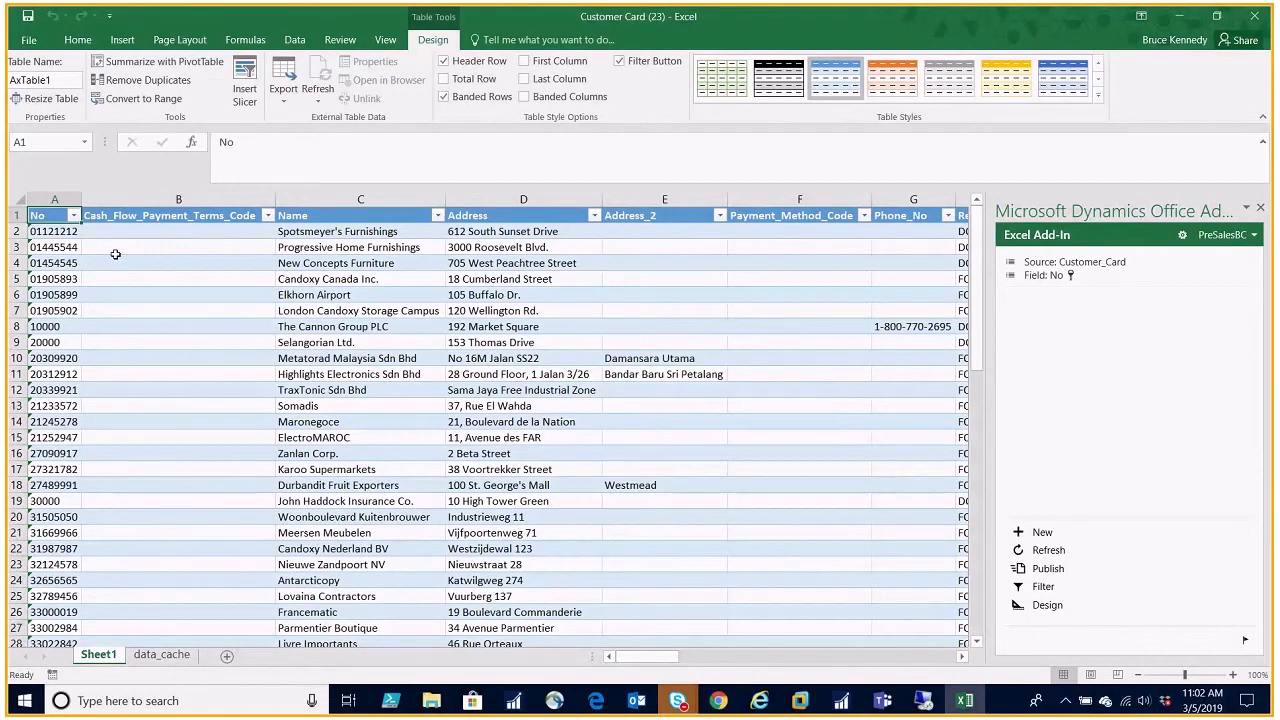
pyautogui.moveTo(188, 420)
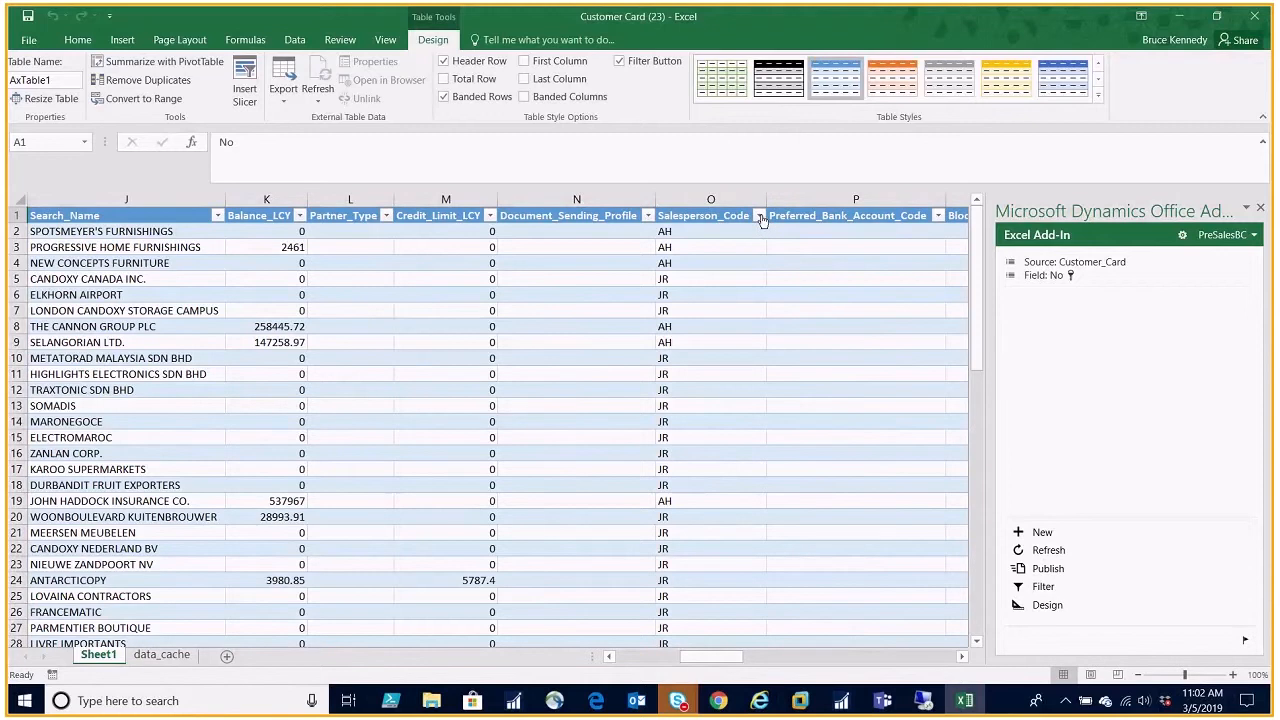
# - Filter Salesperson_Code to AH and fill PS down all the filtered customer rows
pyautogui.click(760, 216)
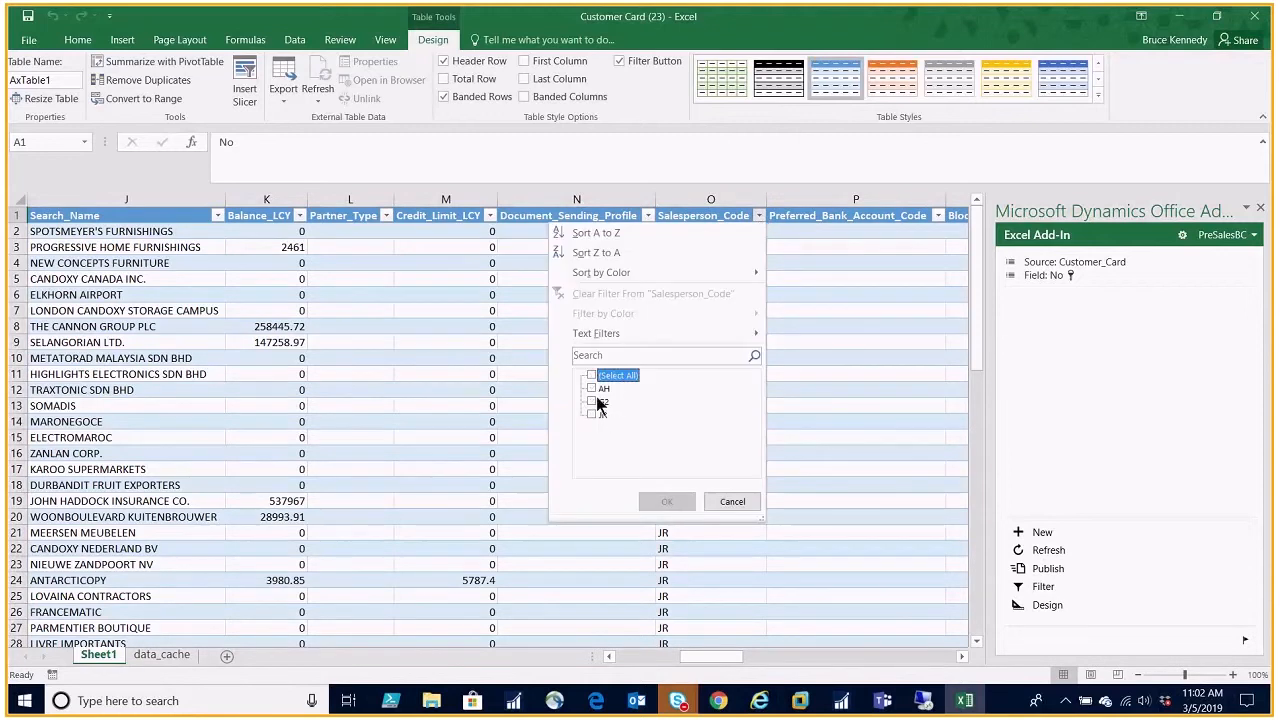
pyautogui.click(666, 500)
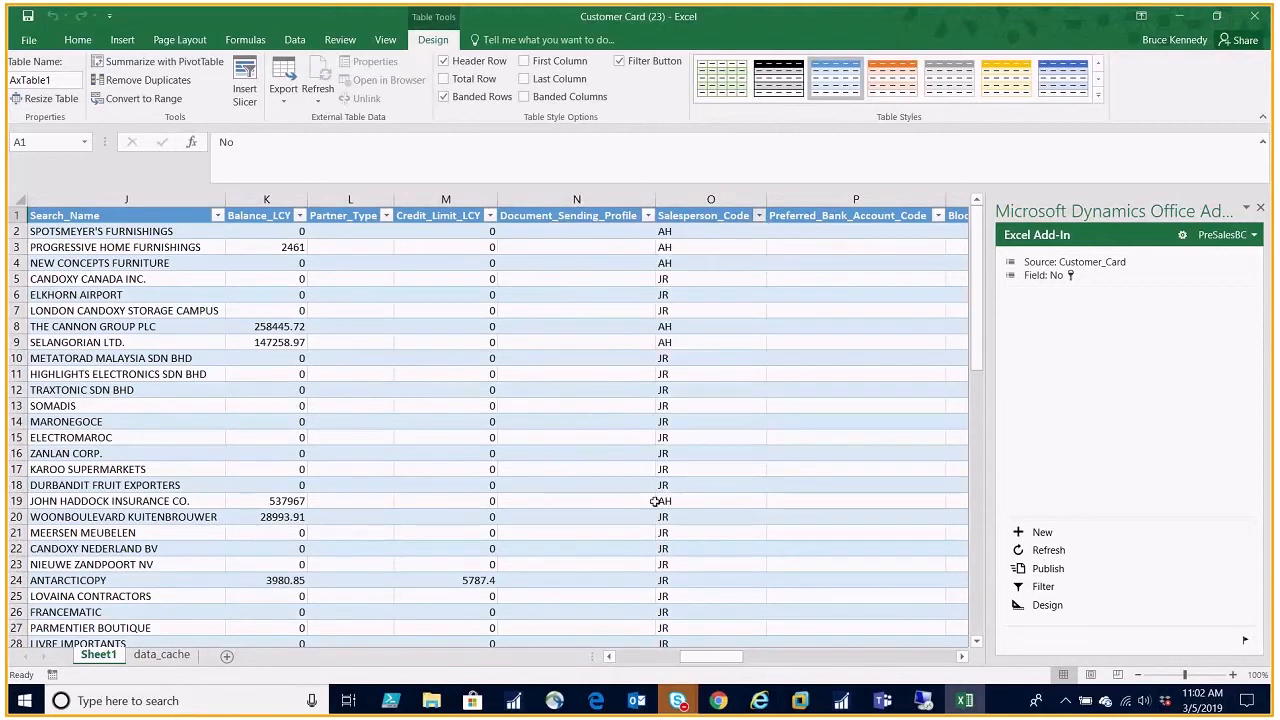
pyautogui.click(756, 216)
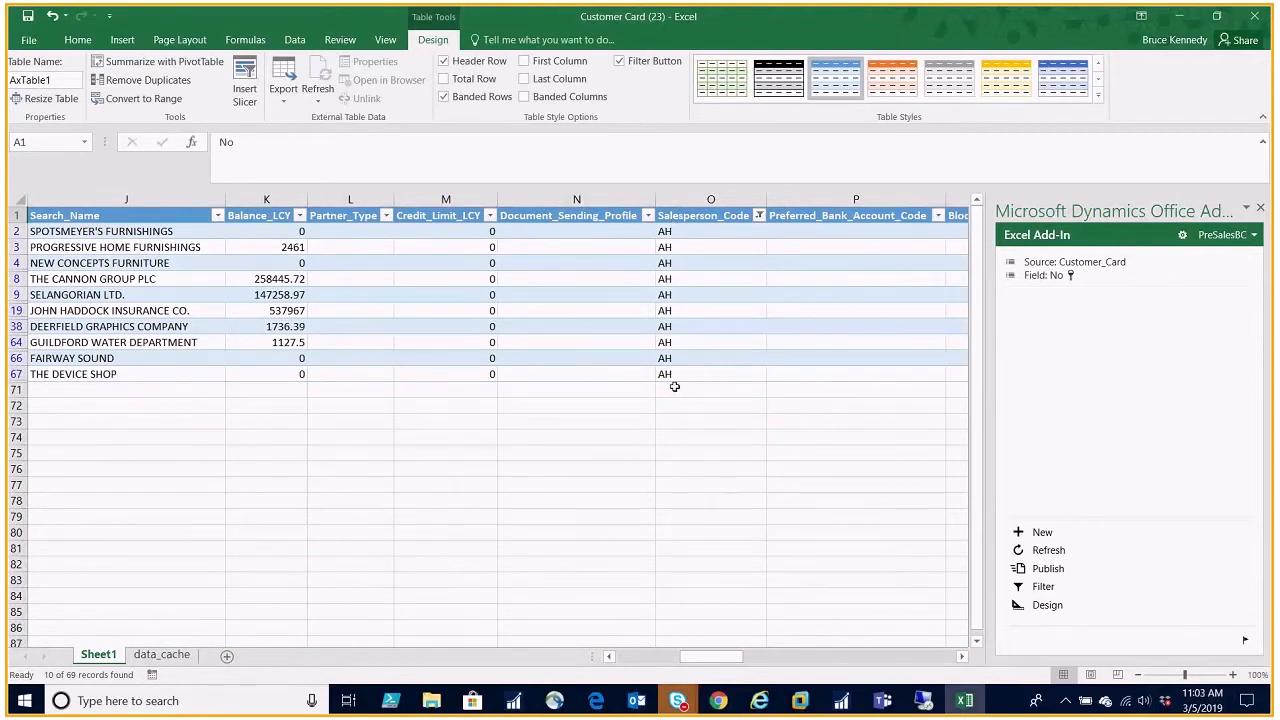
pyautogui.moveTo(676, 232)
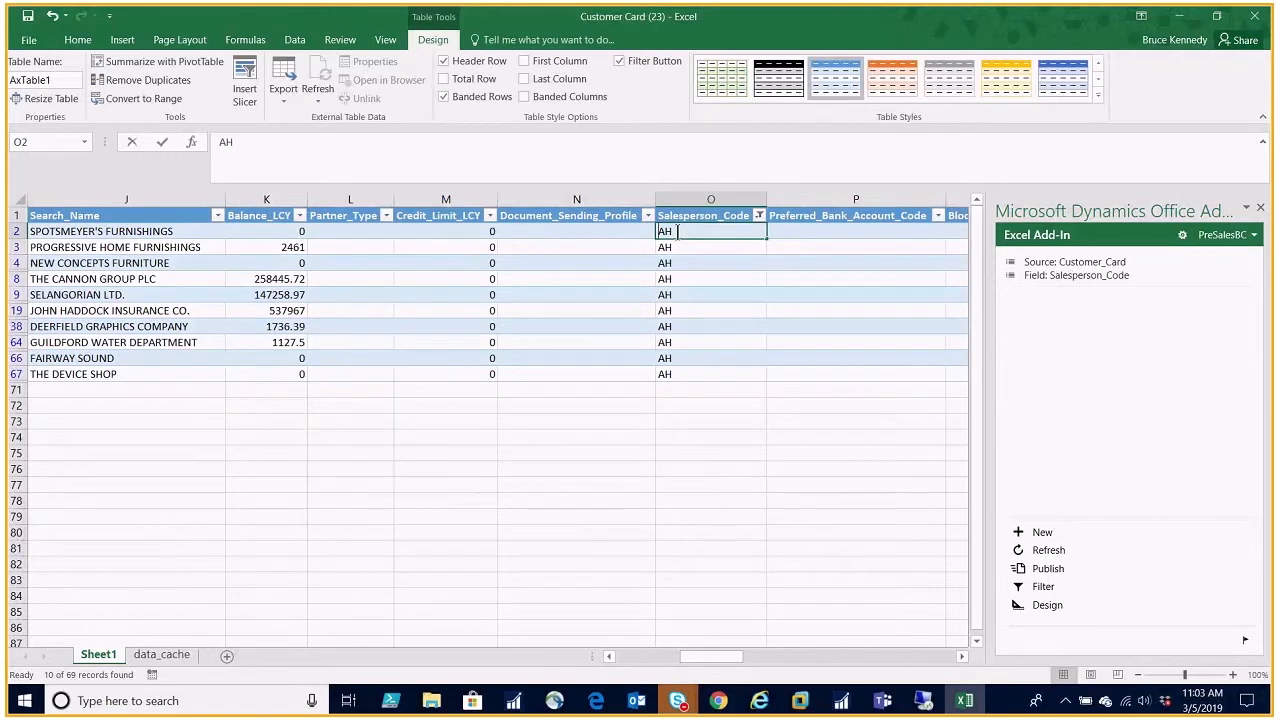
pyautogui.write('PS')
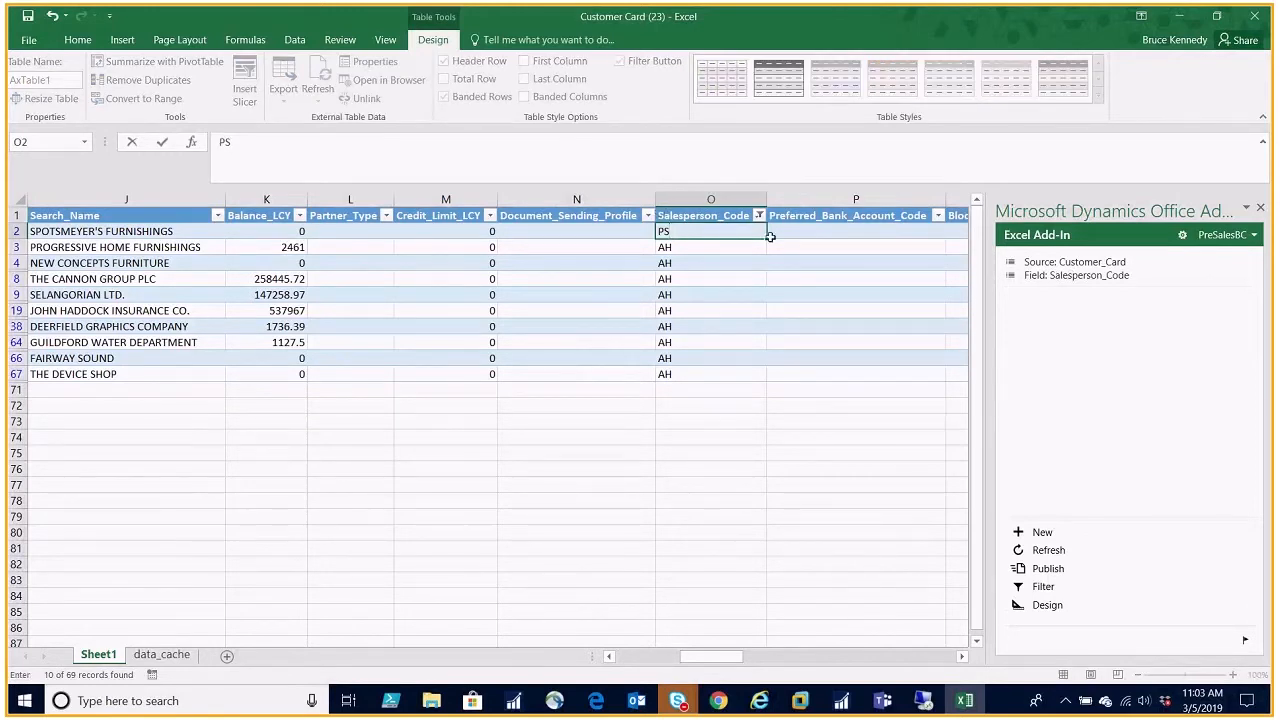
pyautogui.moveTo(770, 236); pyautogui.dragTo(758, 382)
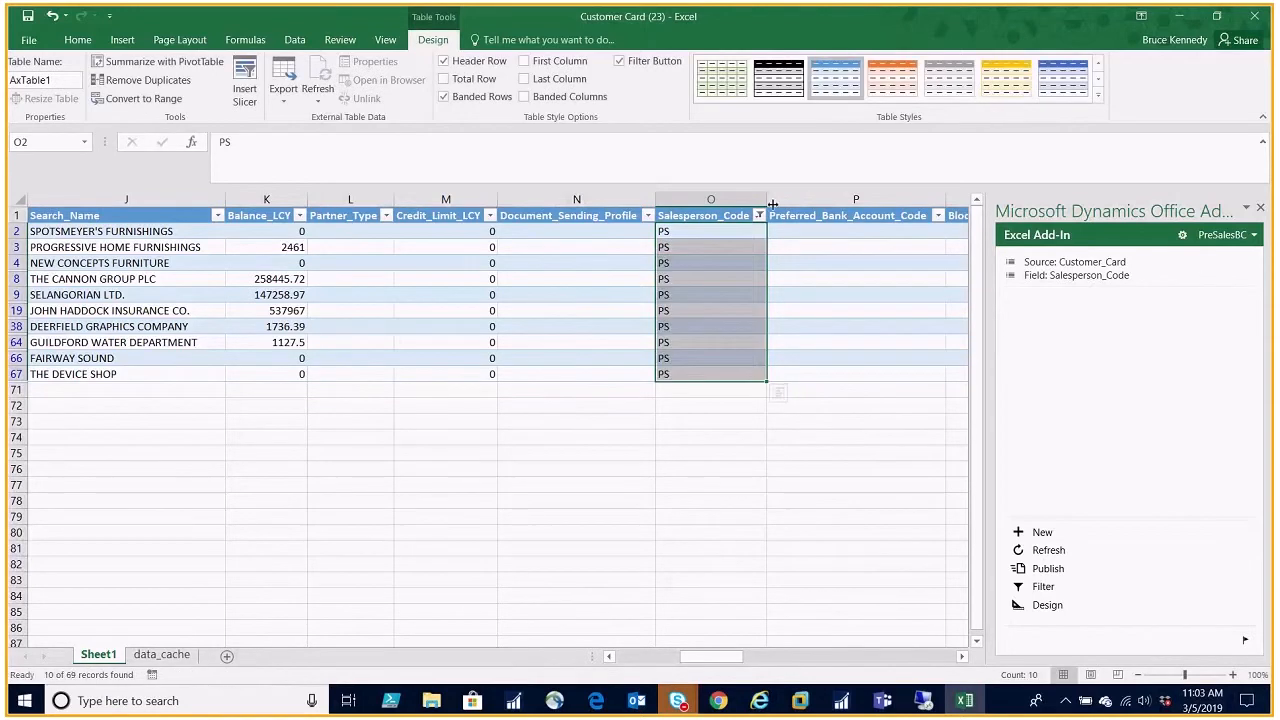
pyautogui.click(758, 216)
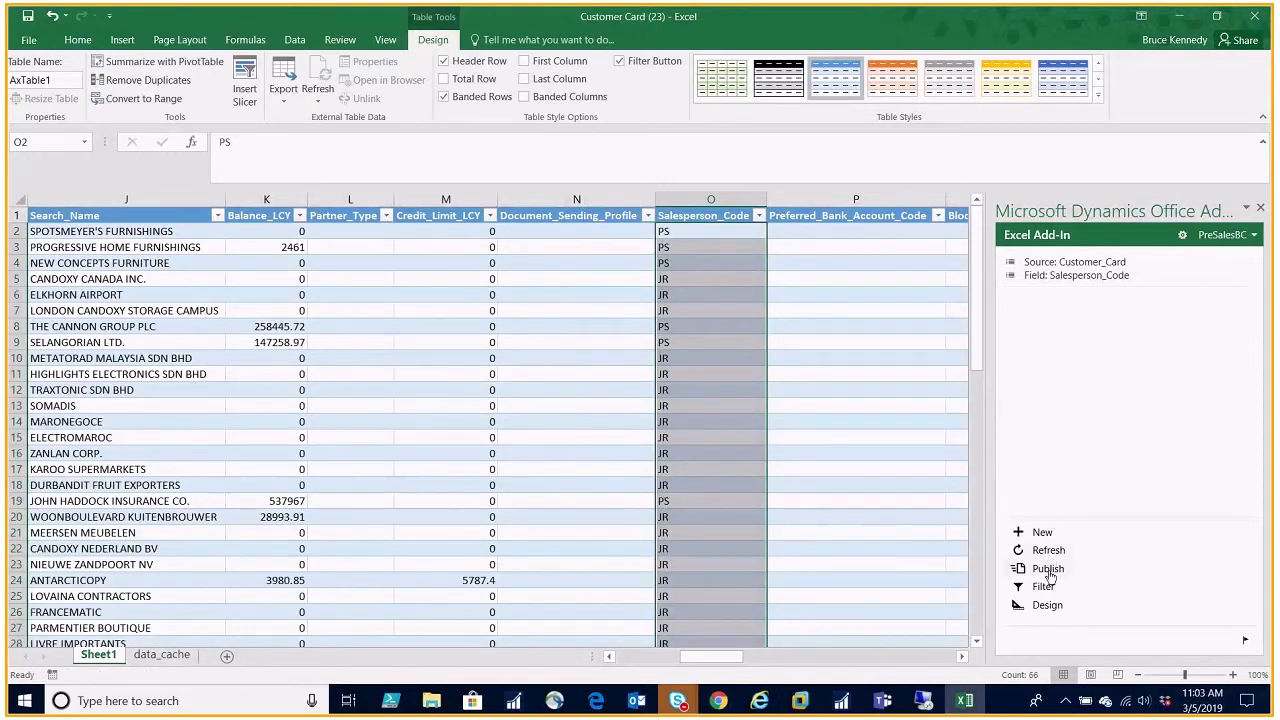
# - Publish the changed salesperson codes from the add-in pane back to Business Central
pyautogui.click(1048, 568)
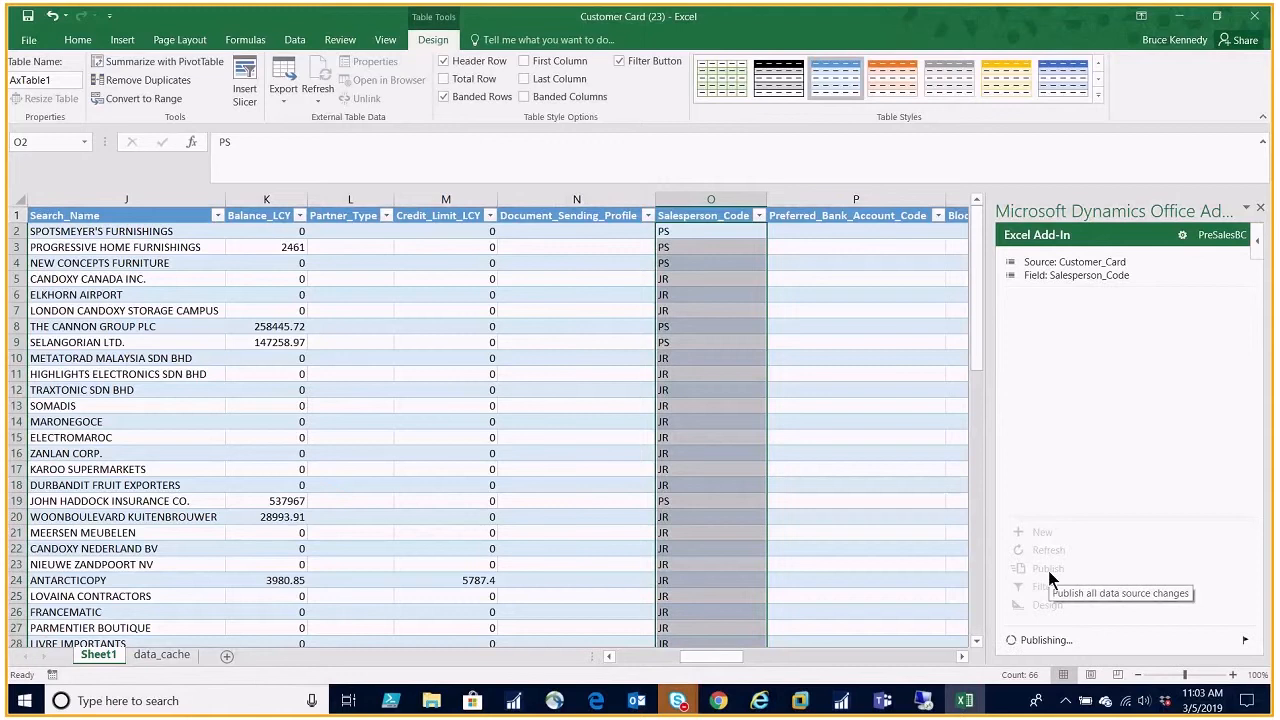
pyautogui.click(1048, 568)
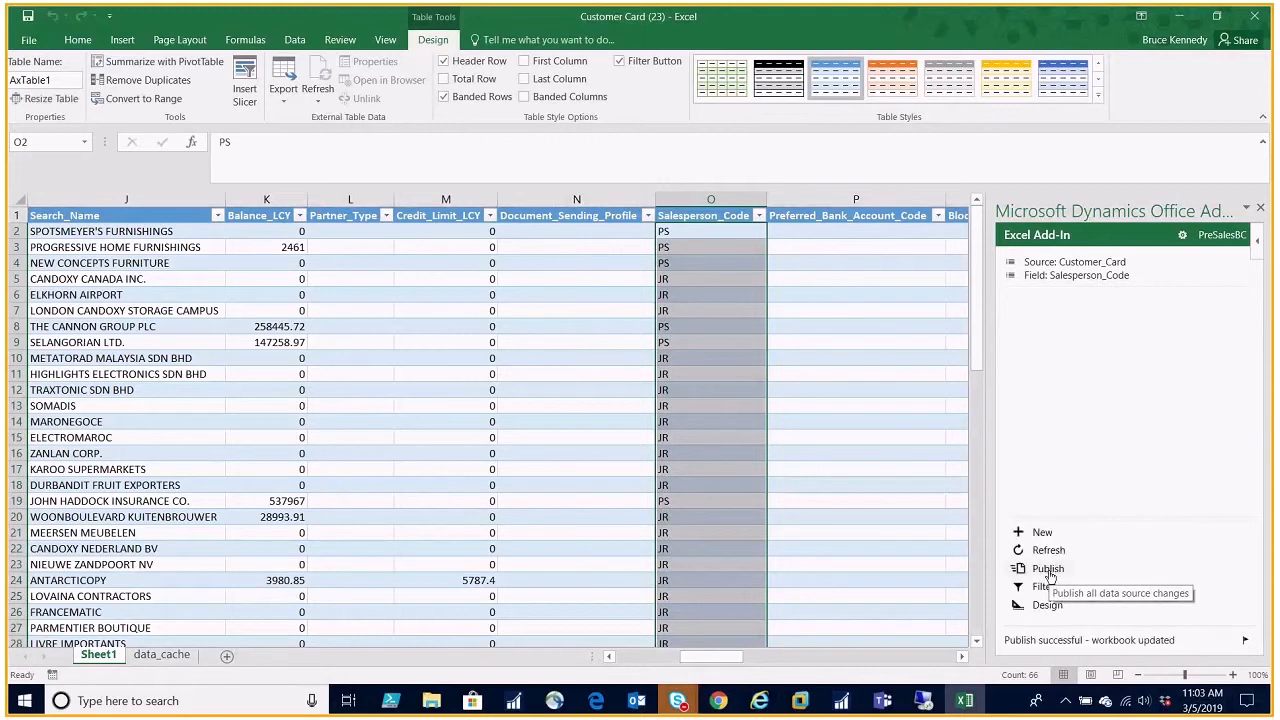
pyautogui.moveTo(1048, 568)
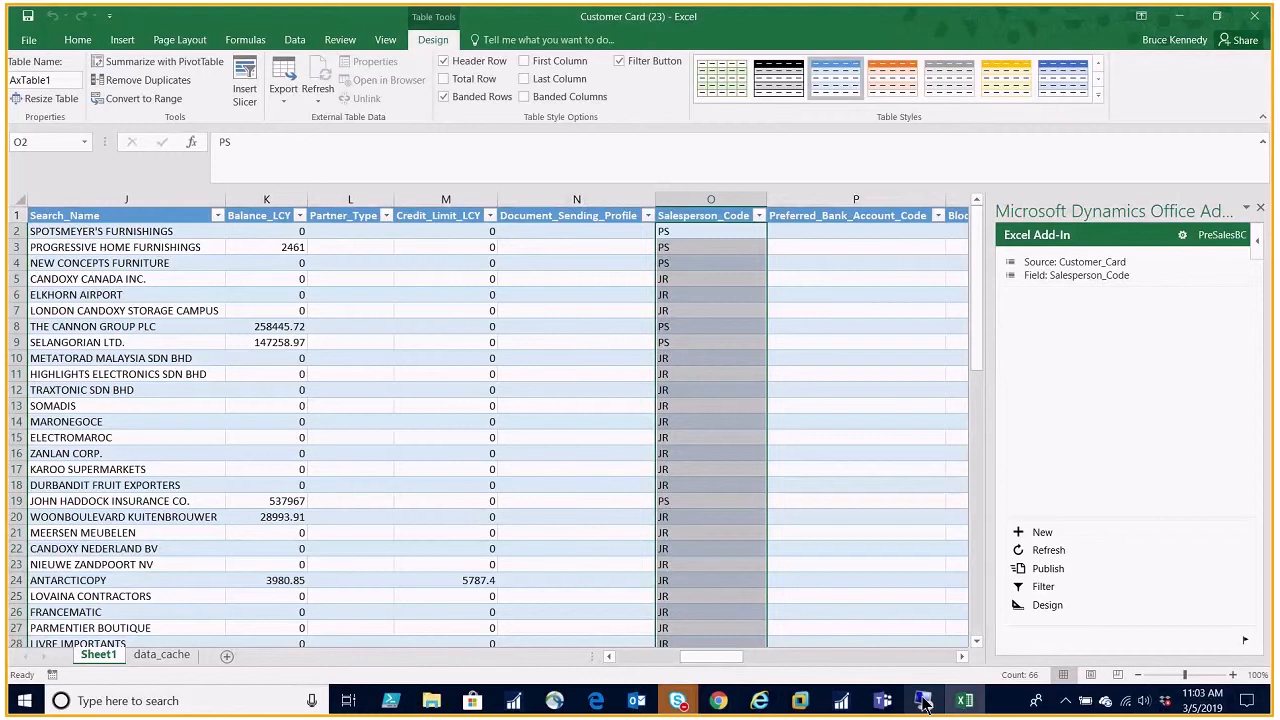
# - Return to Business Central and refresh the Customers list to show the published changes
pyautogui.click(920, 700)
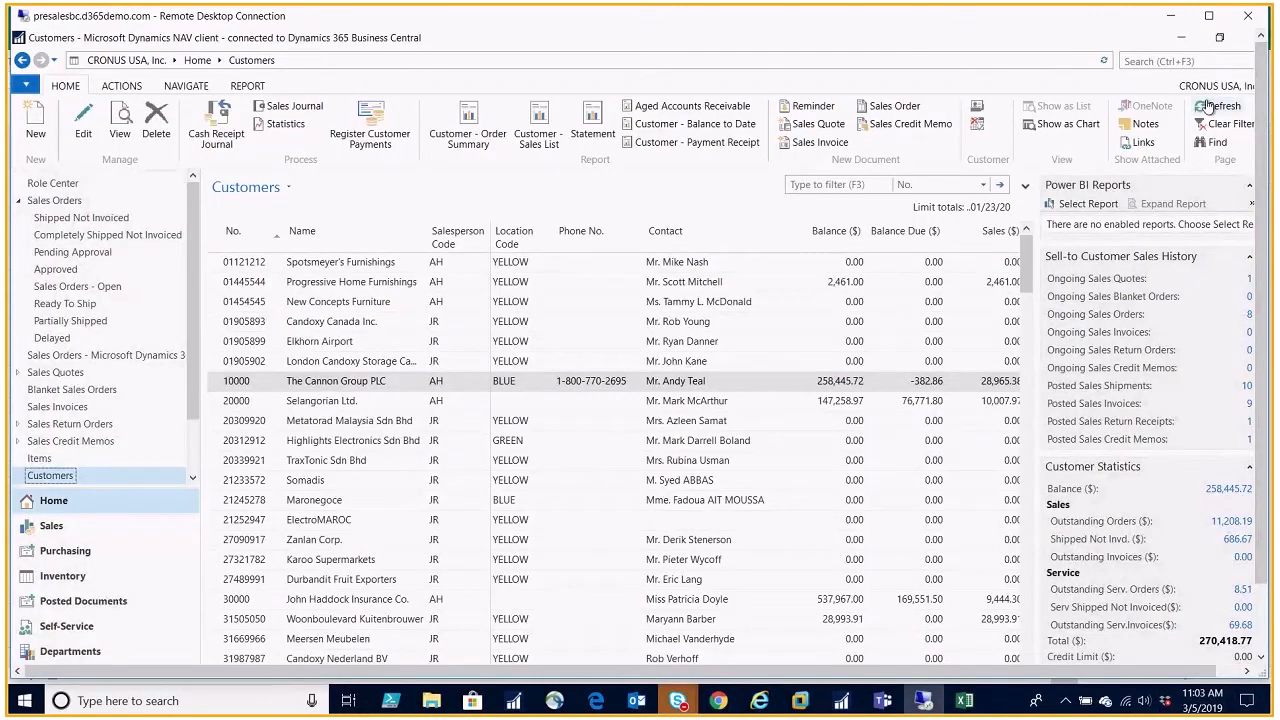
pyautogui.click(1218, 106)
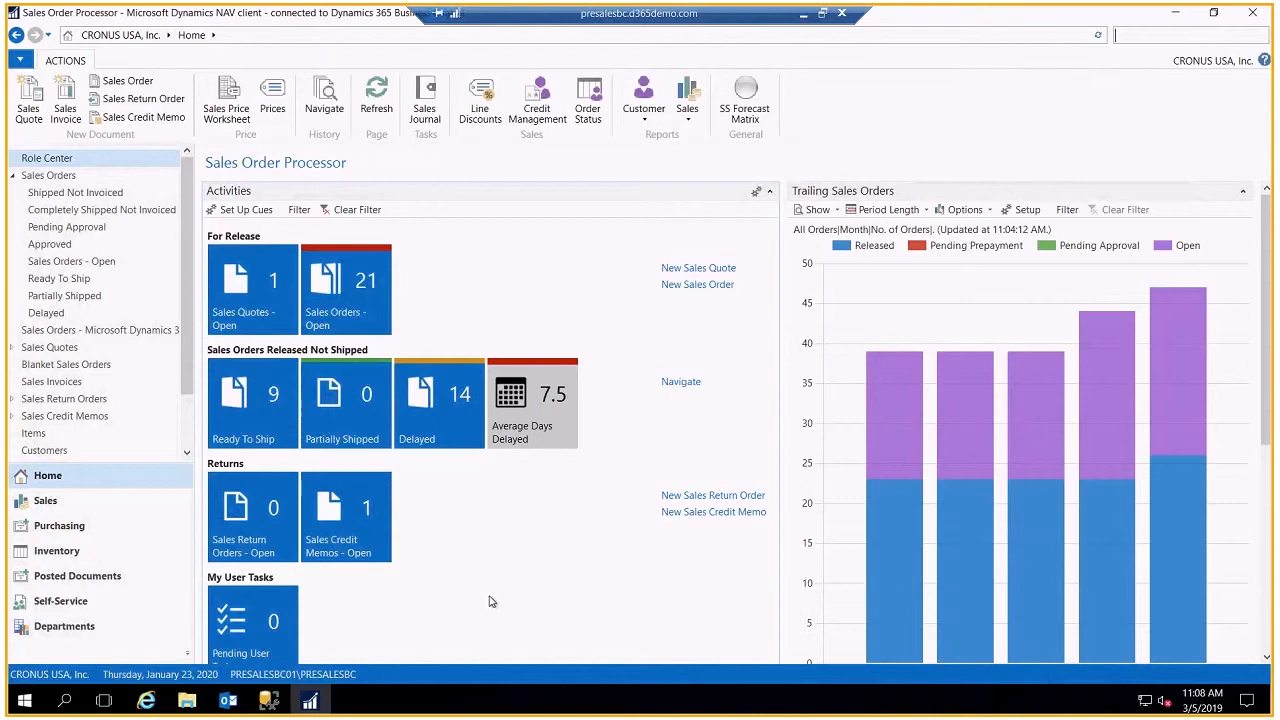
pyautogui.moveTo(638, 576)
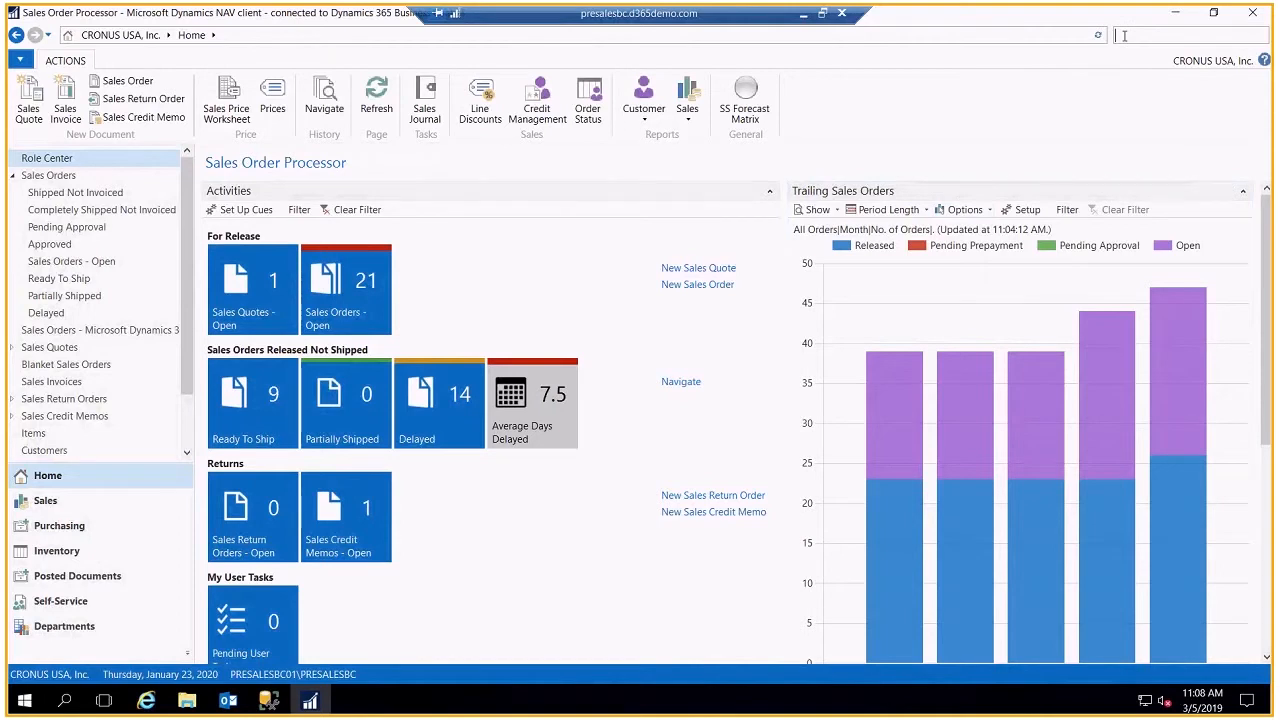
# - Search 'cust' and open the Custom Report Layouts list
pyautogui.write('custom re')
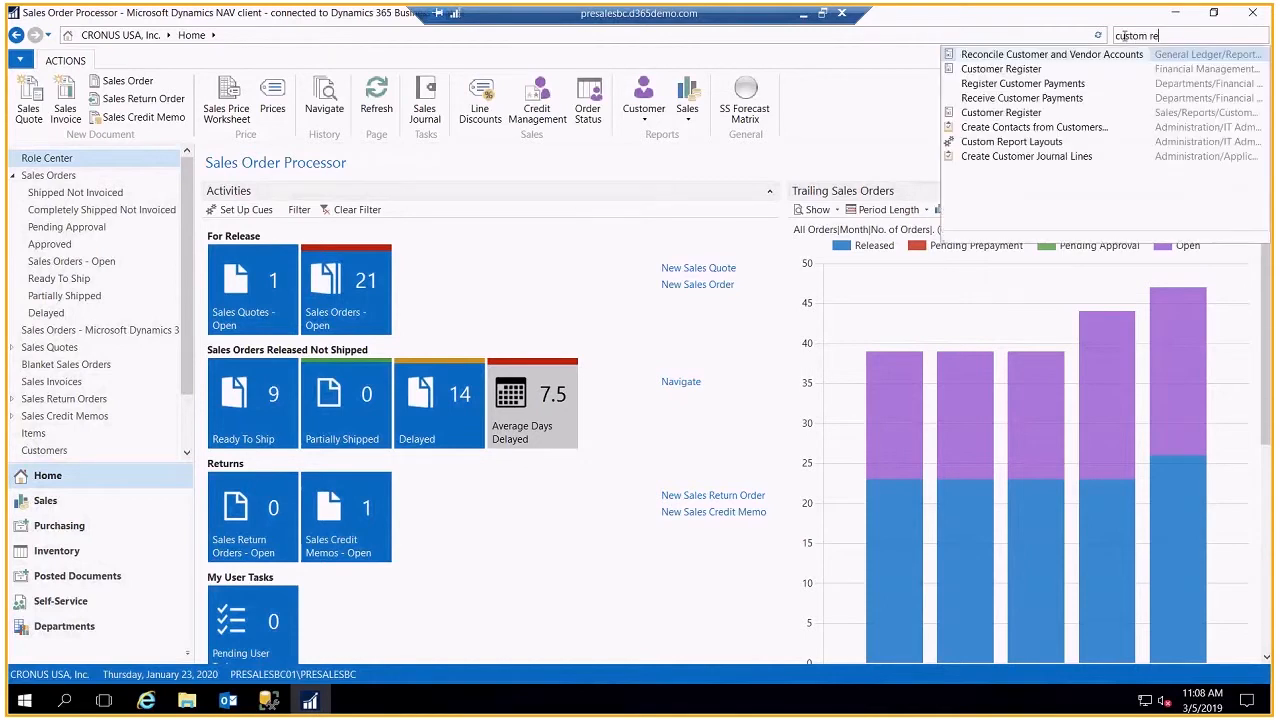
pyautogui.moveTo(1012, 140)
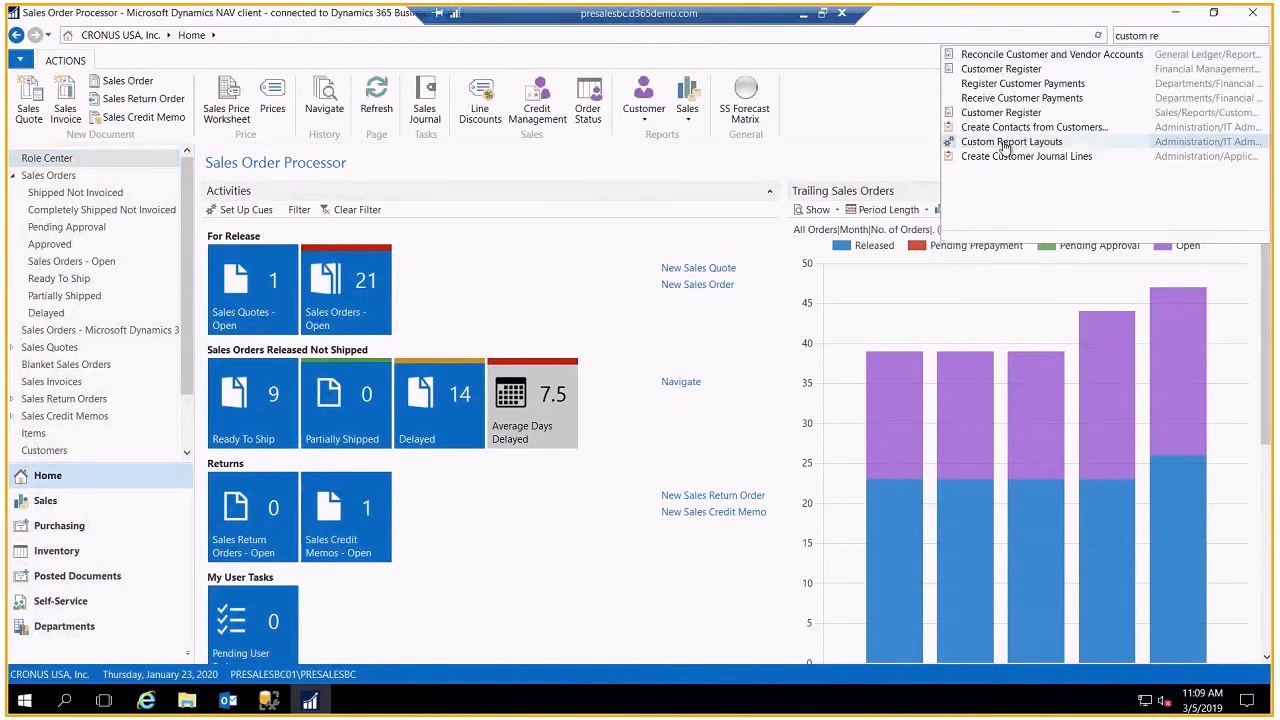
pyautogui.click(1012, 140)
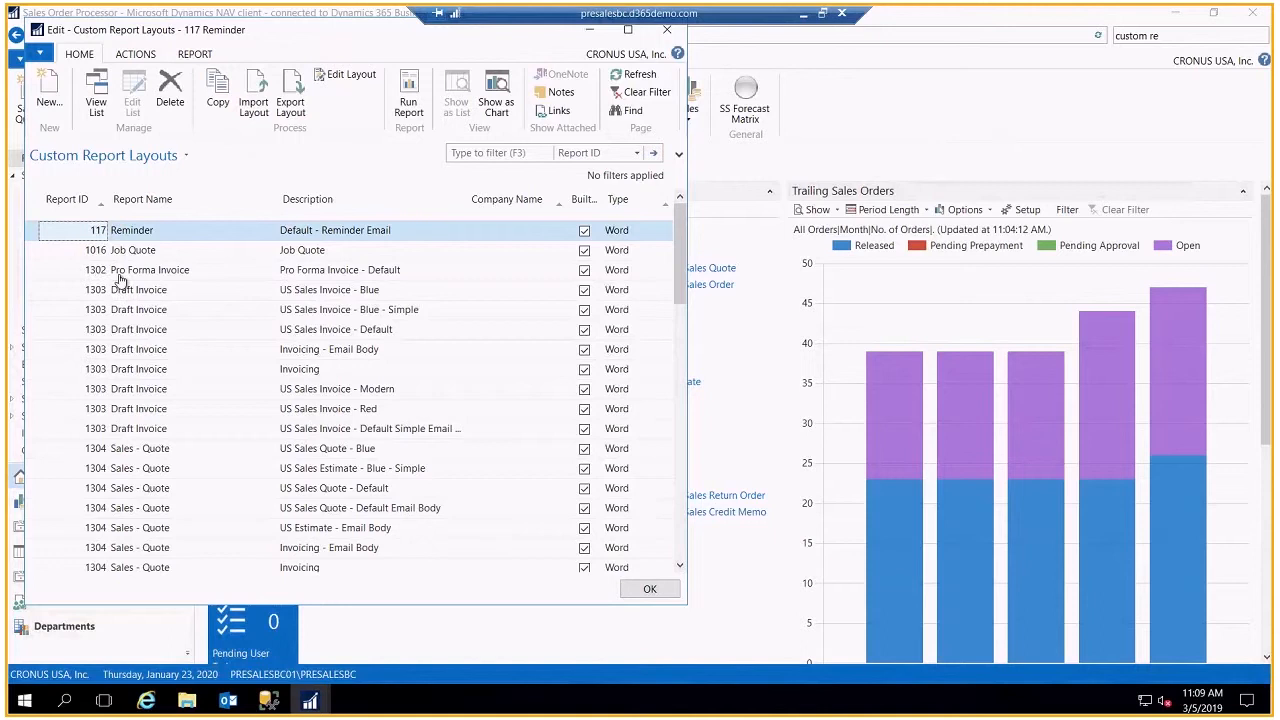
pyautogui.moveTo(90, 430)
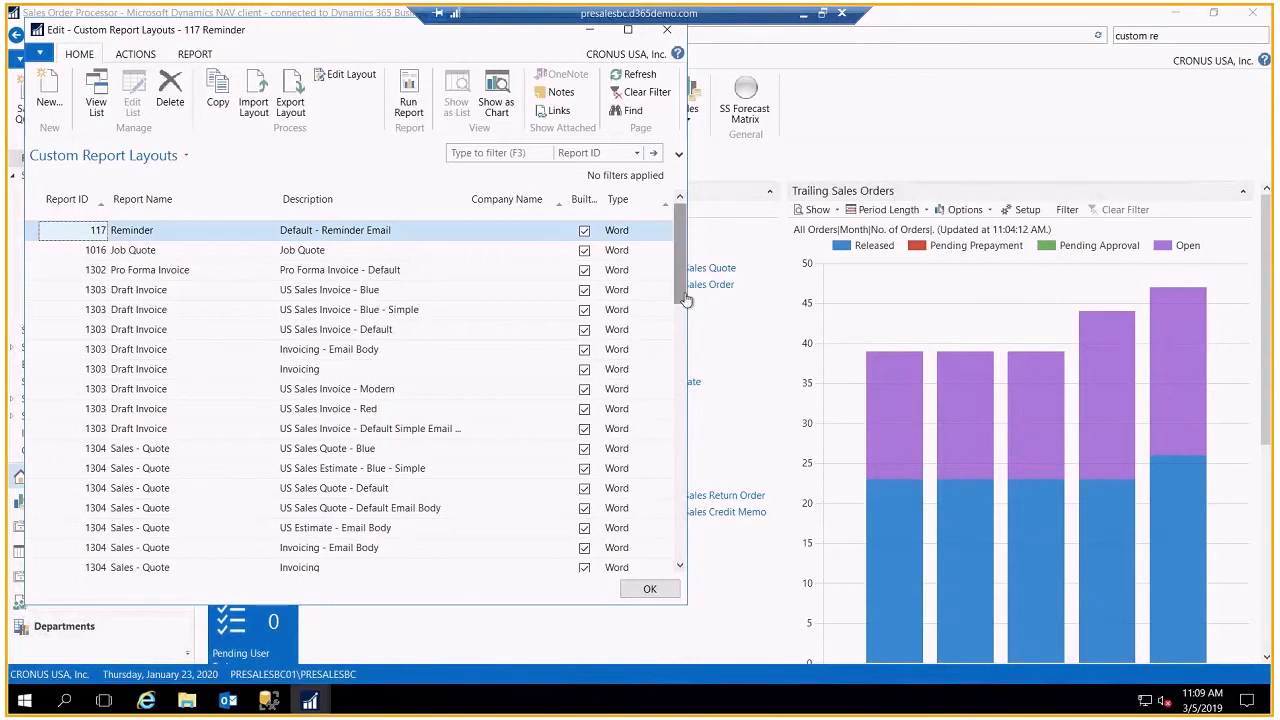
# - Copy the 1306 US Sales Invoice - Default layout and describe the copy as New Invoice
pyautogui.scroll(-3)
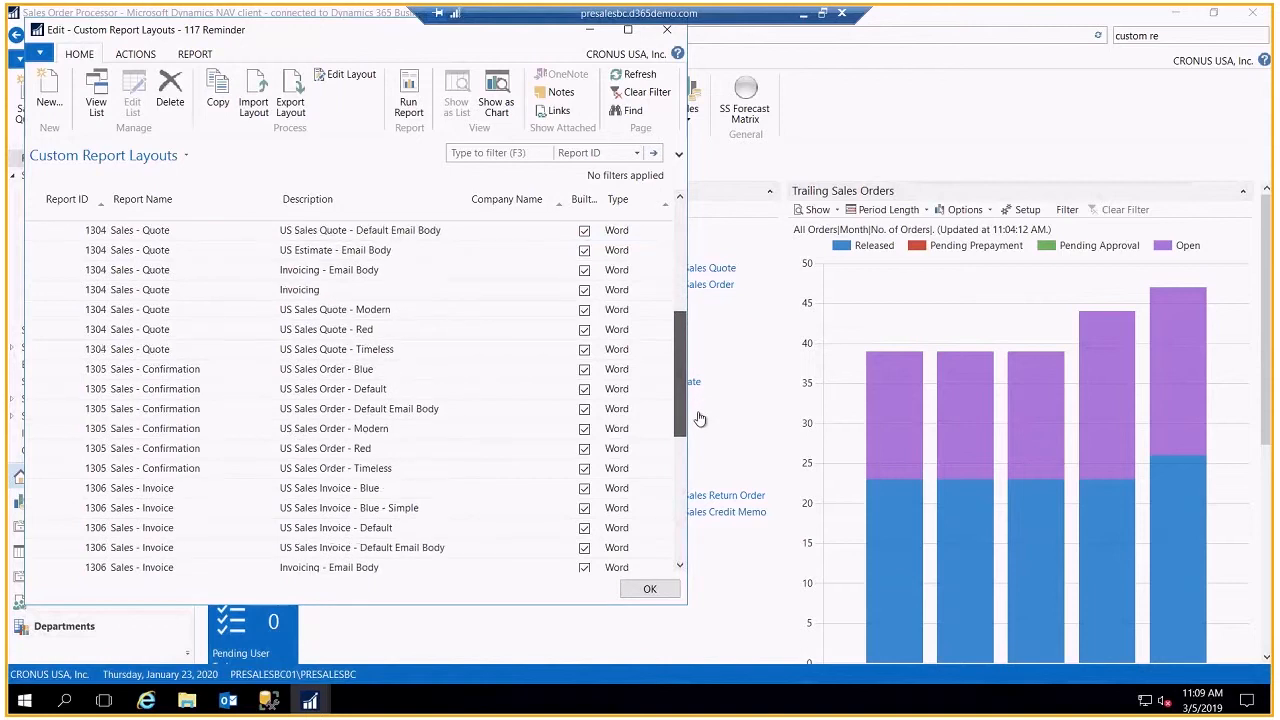
pyautogui.scroll(-3)
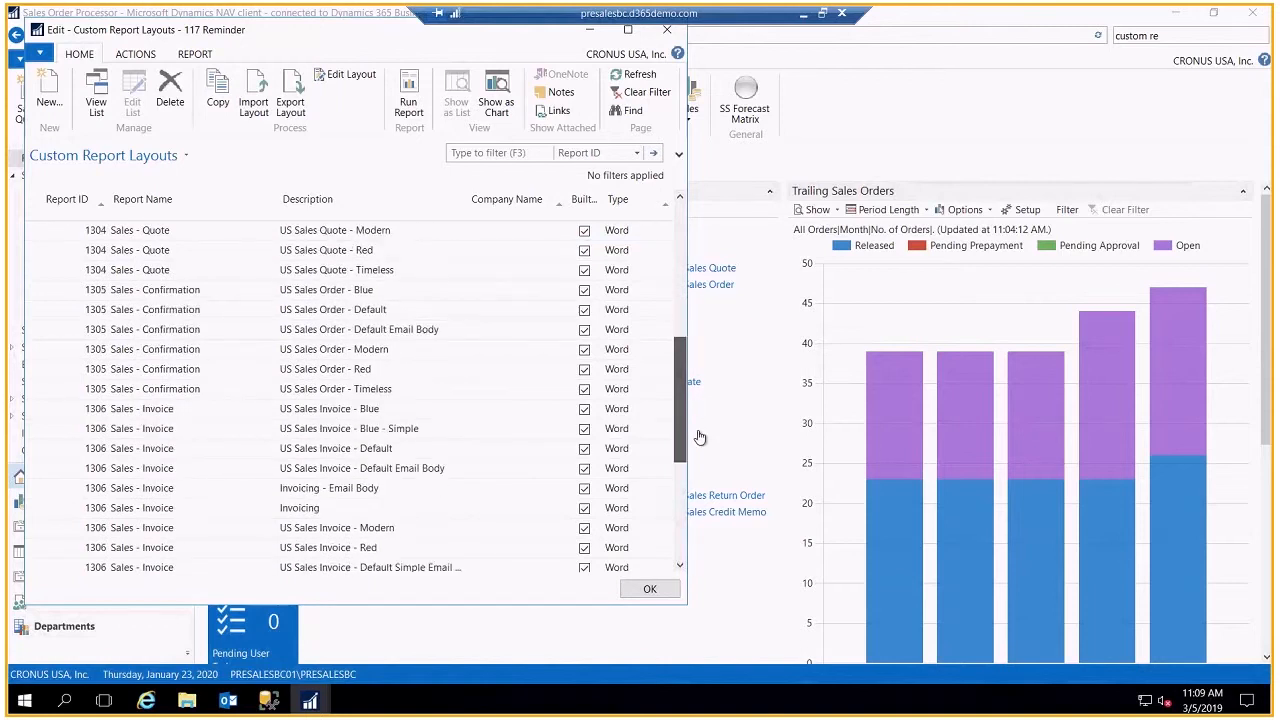
pyautogui.click(336, 428)
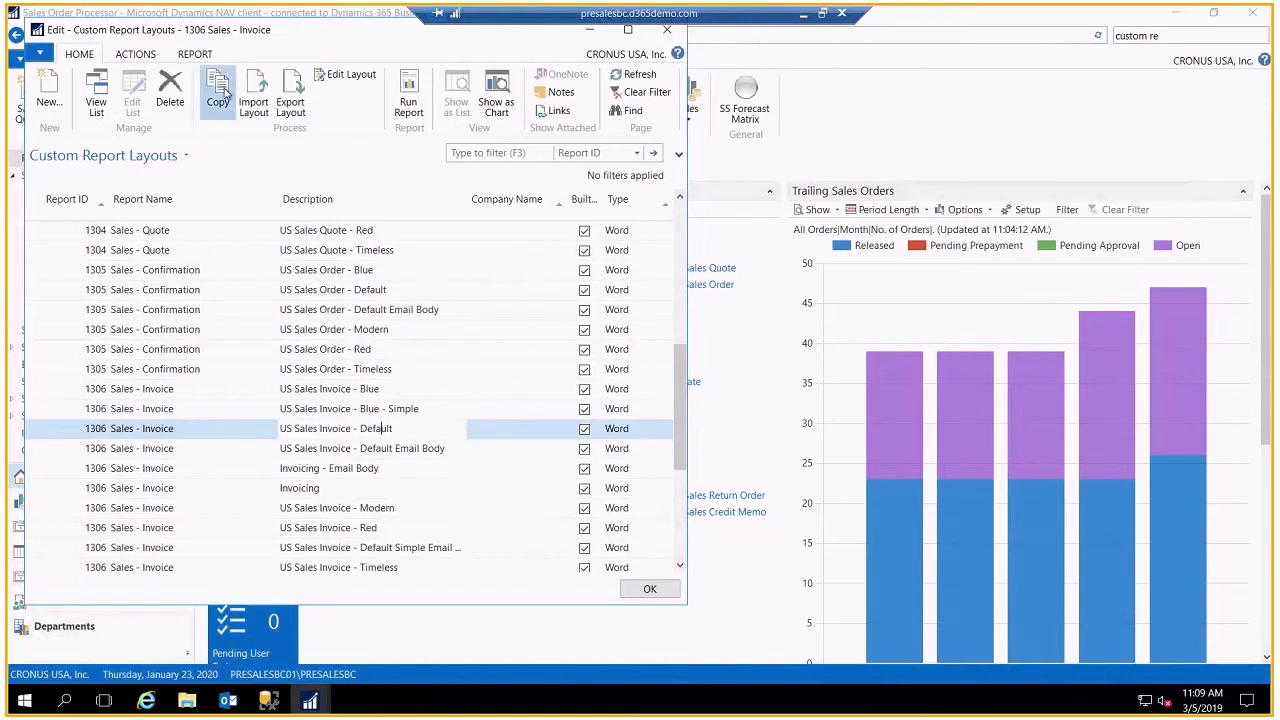
pyautogui.click(218, 96)
pyautogui.write('New l')
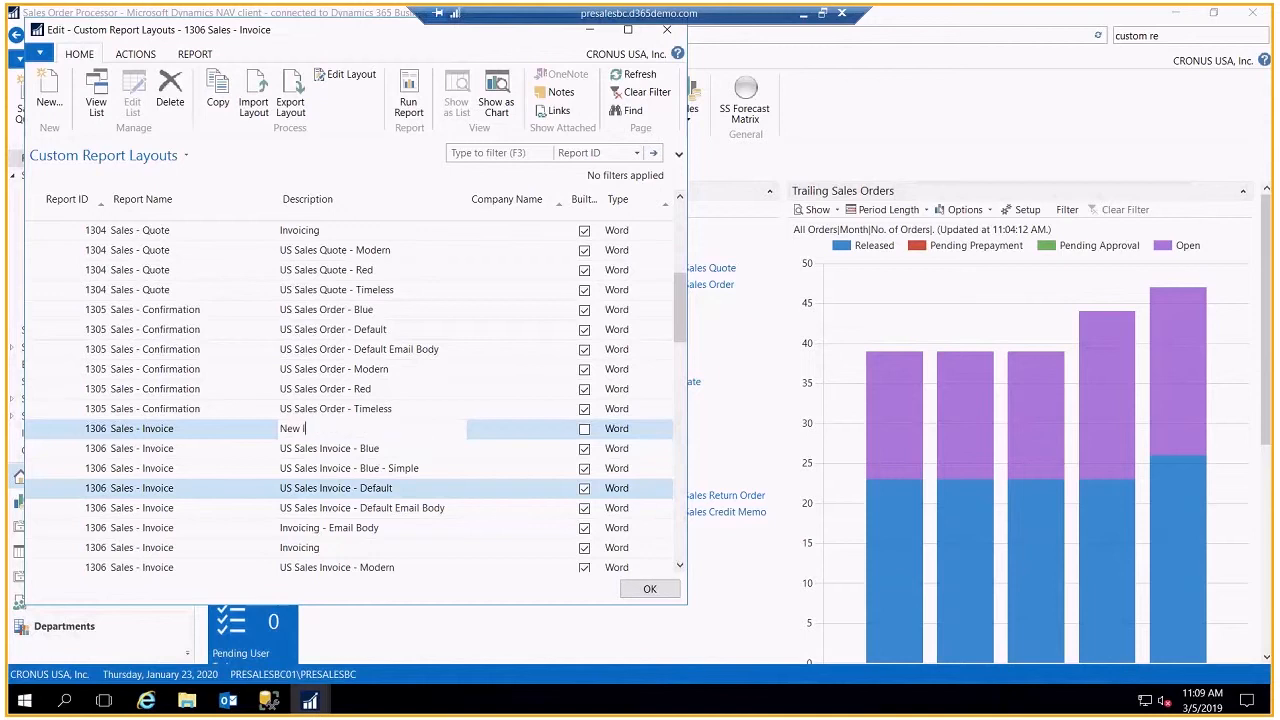
pyautogui.write('nvoice')
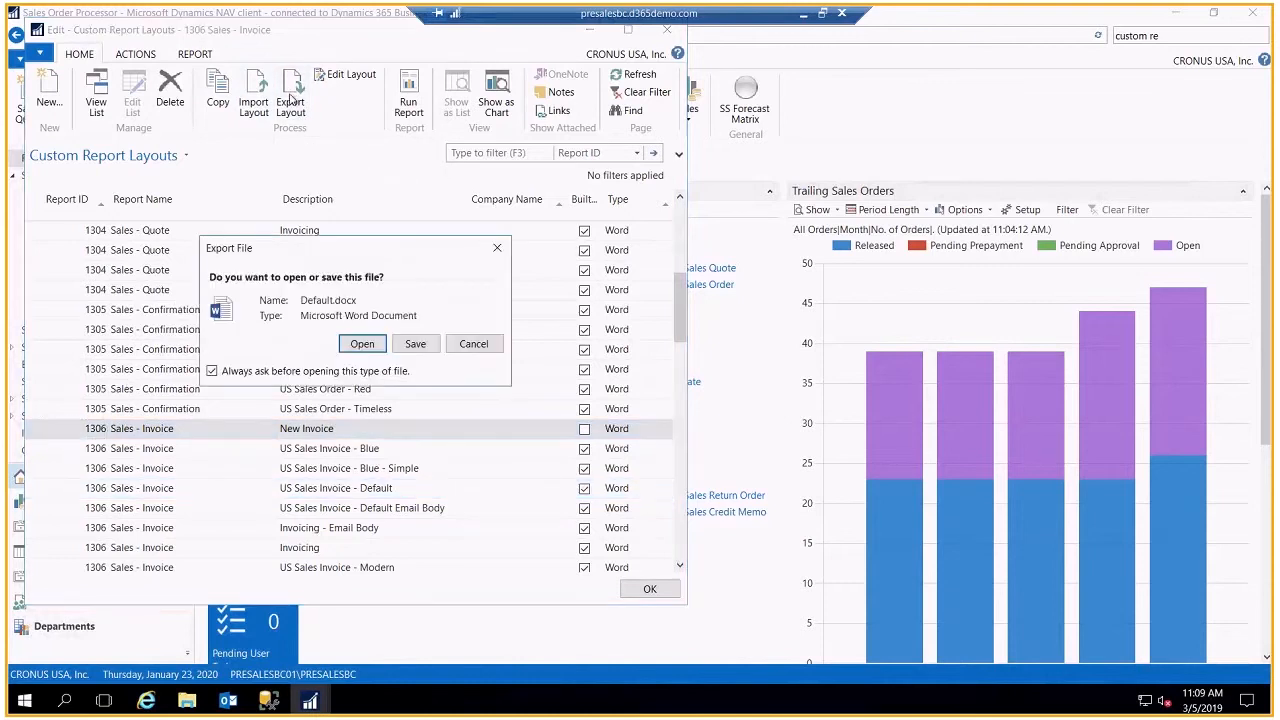
# - Open the exported Default.docx invoice layout in Microsoft Word
pyautogui.click(362, 344)
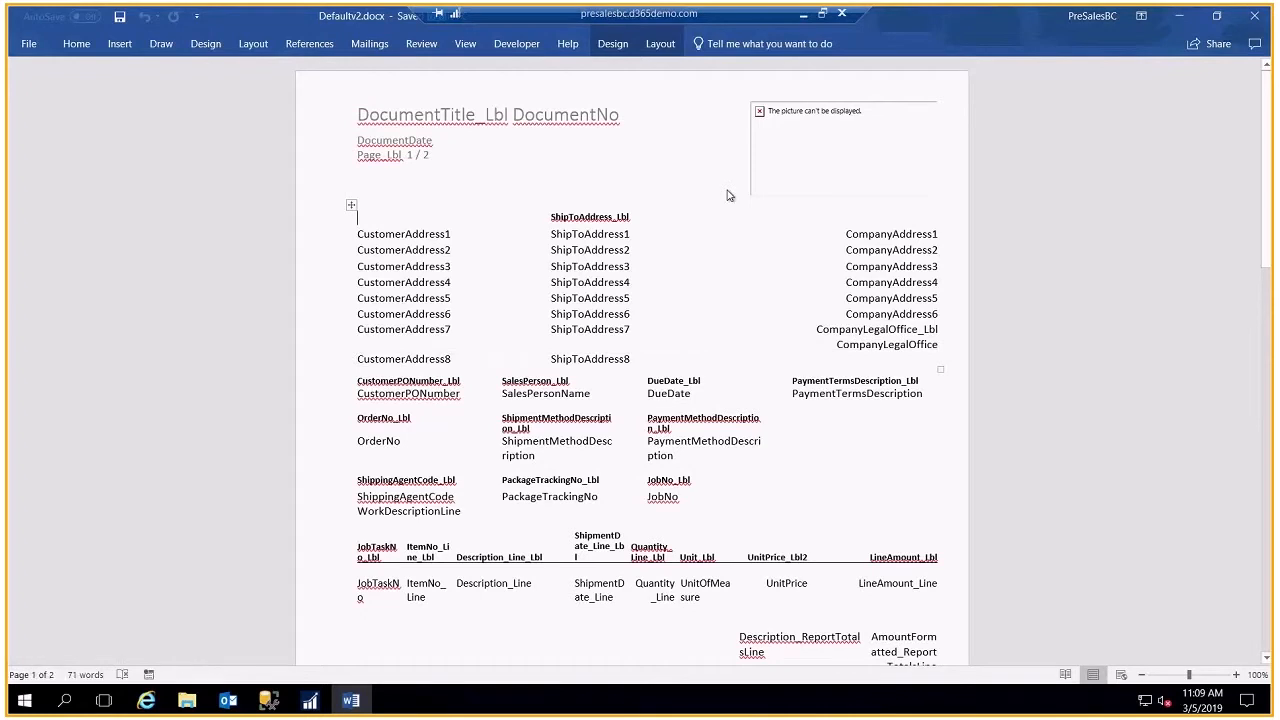
pyautogui.moveTo(460, 238)
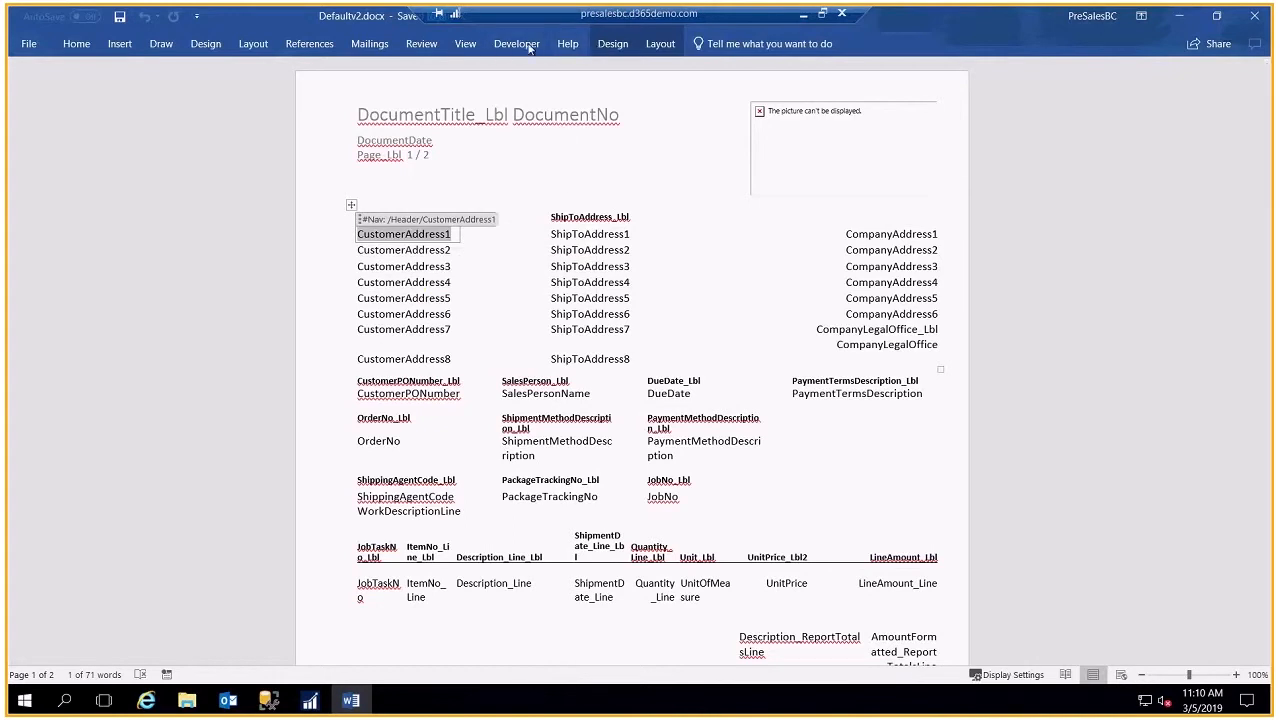
# - Show the XML Mapping pane with the Standard_Sales_Invoice data part loaded and its Header fields expanded
pyautogui.click(516, 44)
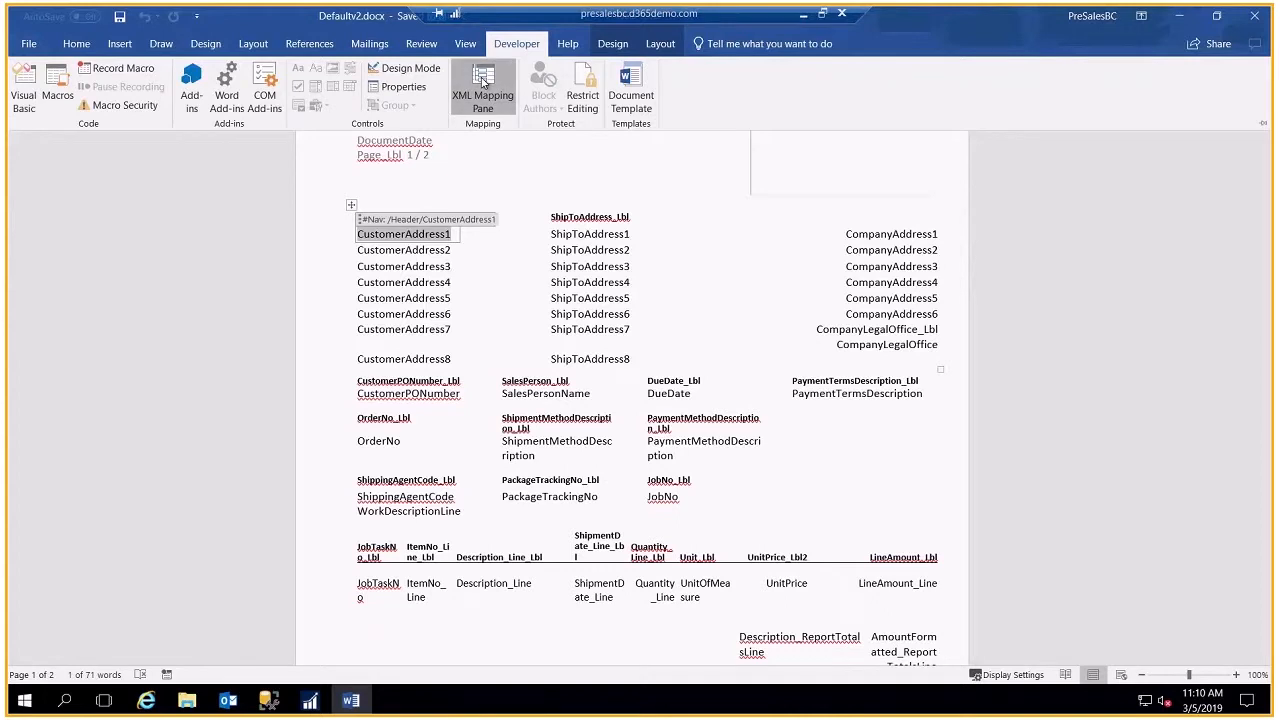
pyautogui.click(484, 88)
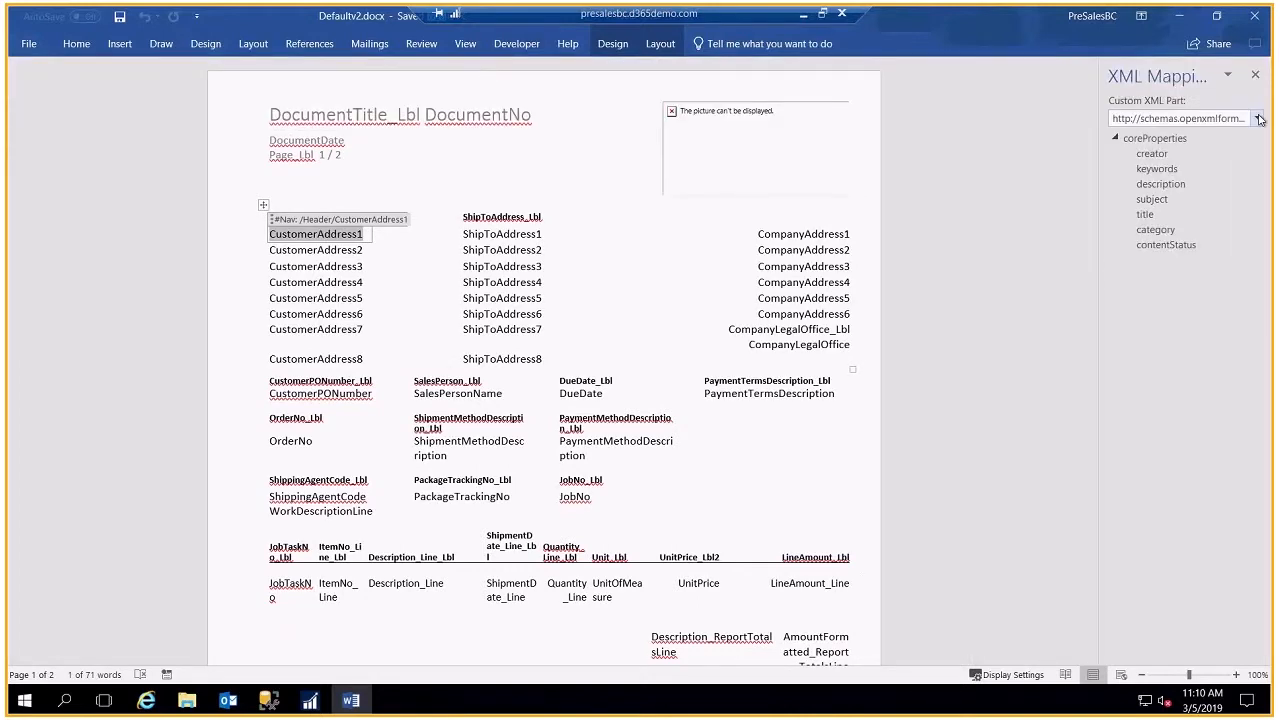
pyautogui.click(1258, 118)
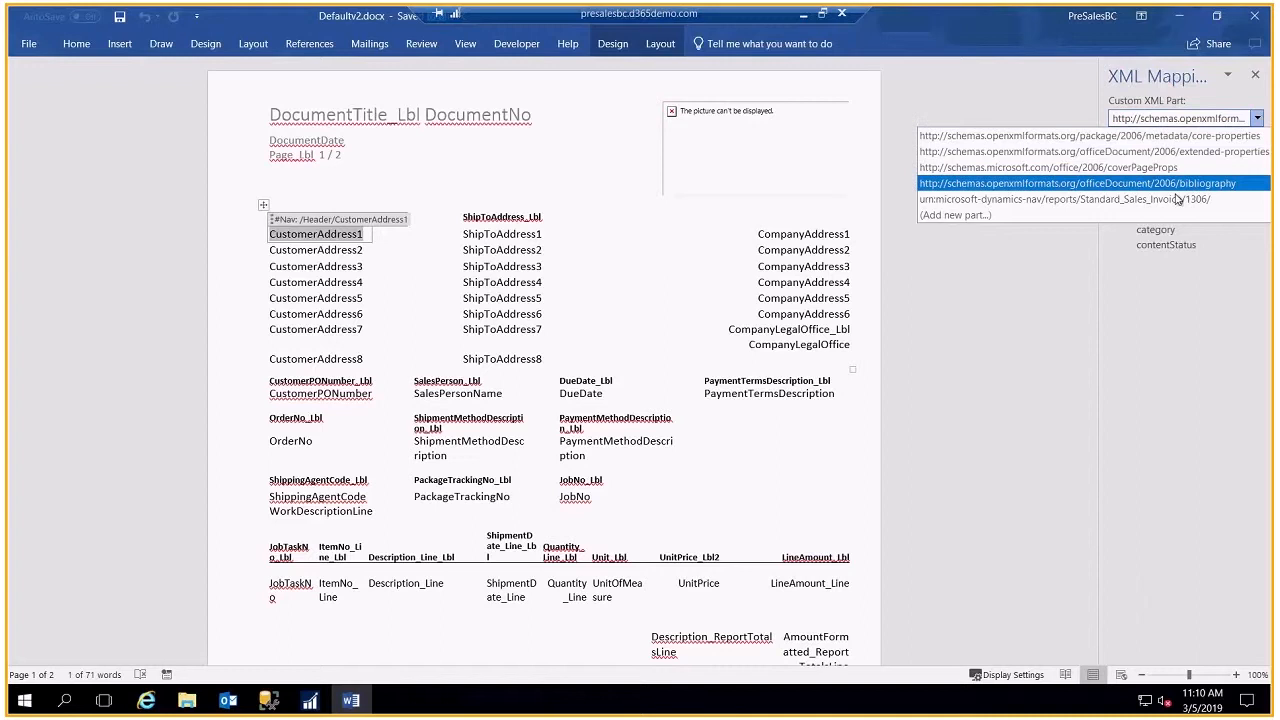
pyautogui.click(1064, 200)
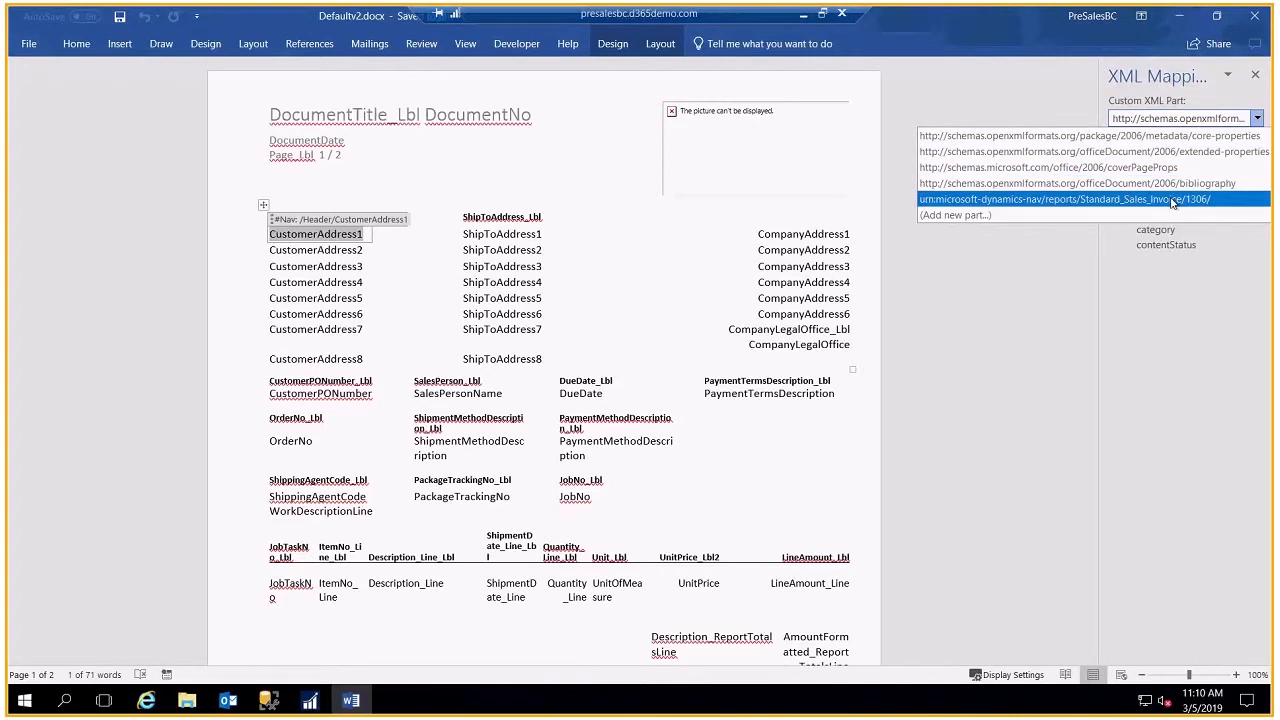
pyautogui.click(1064, 200)
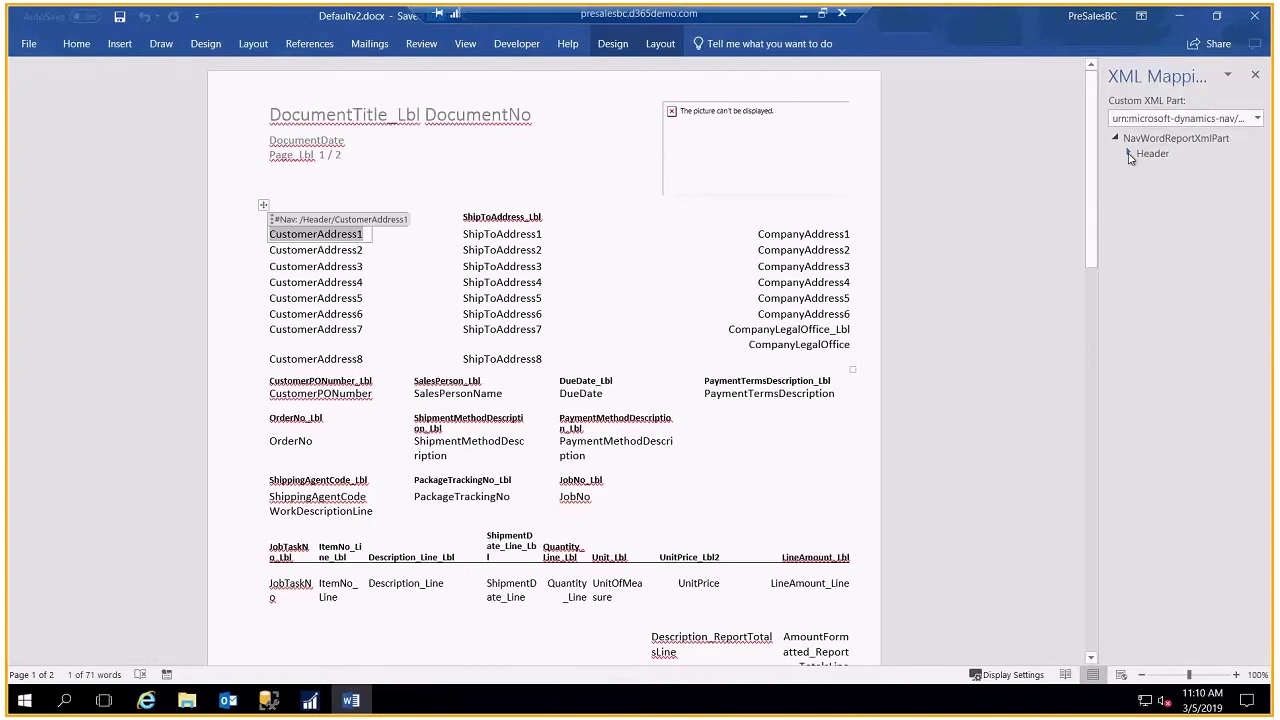
pyautogui.click(1116, 152)
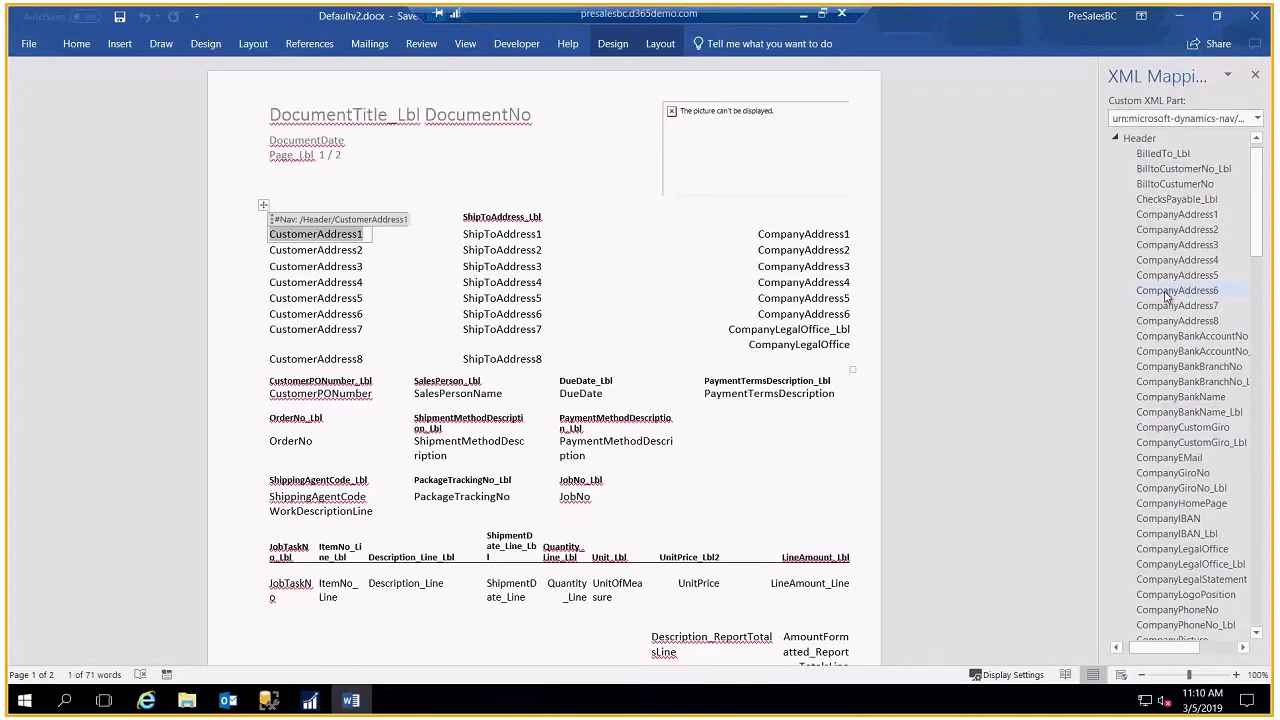
# - Review the CompanyAddress6 field's mapping options, dismiss them, and collapse the Header node
pyautogui.rightClick(1176, 290)
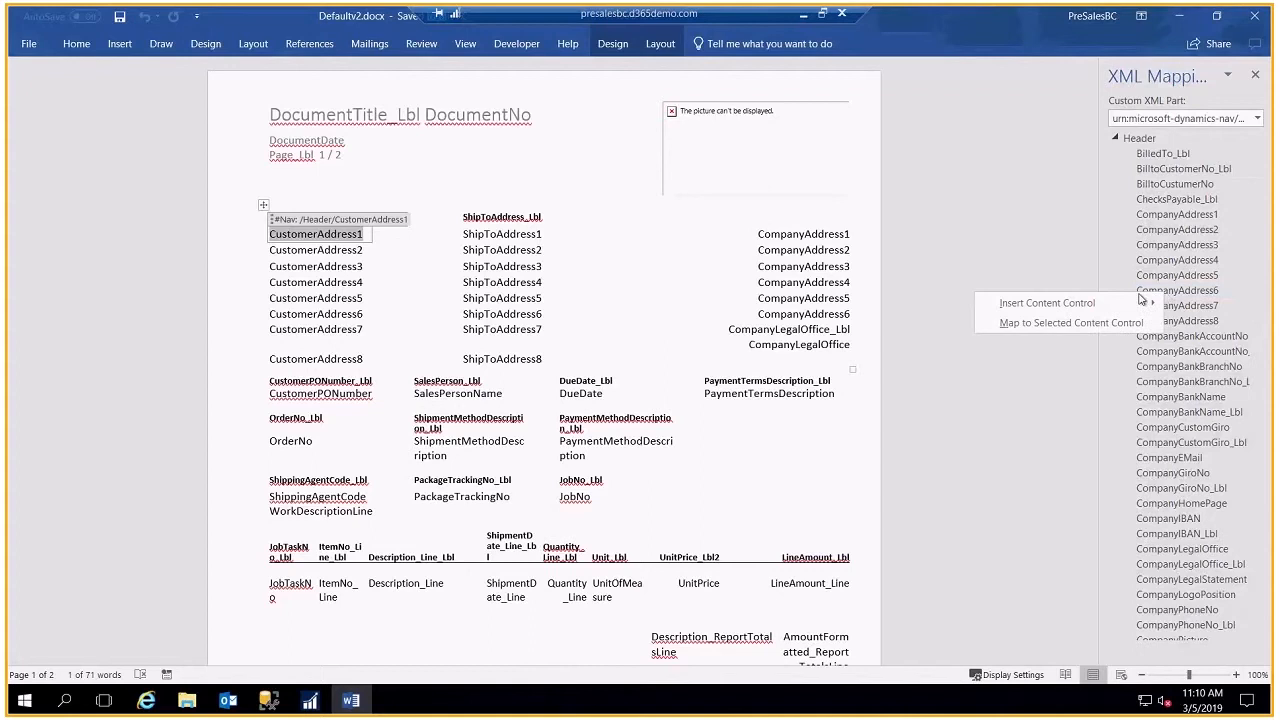
pyautogui.click(1048, 302)
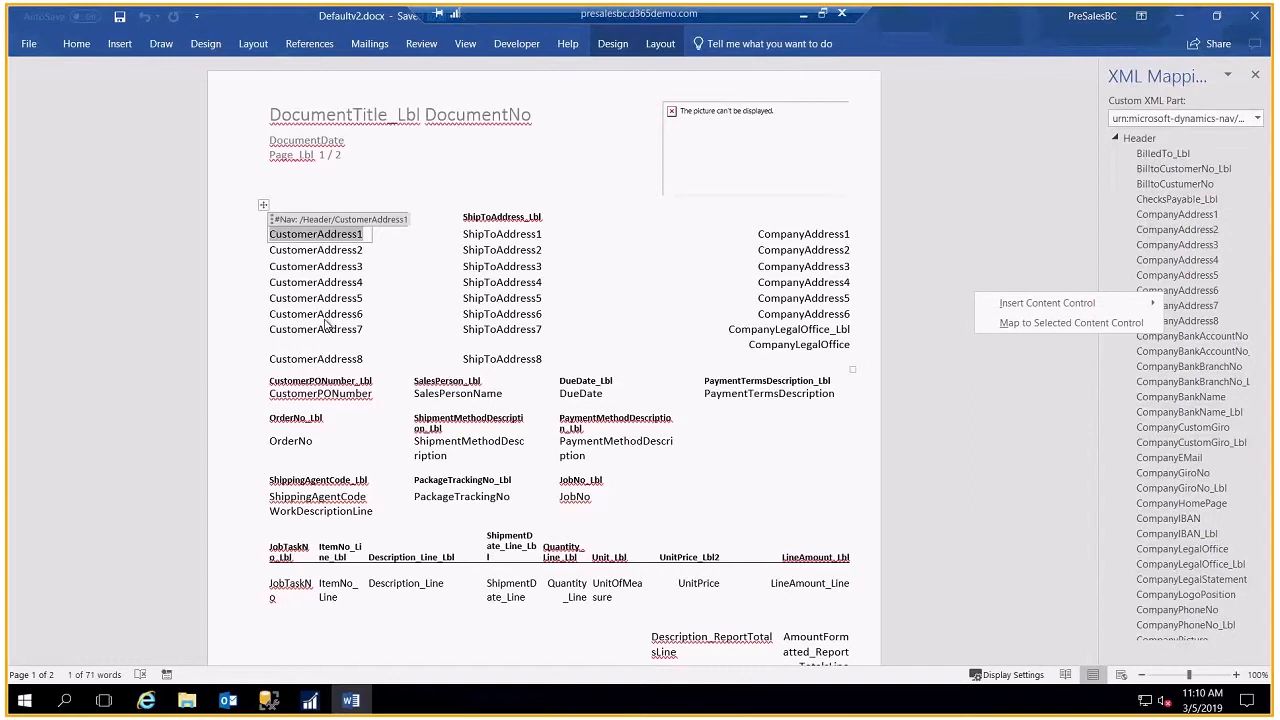
pyautogui.moveTo(604, 344)
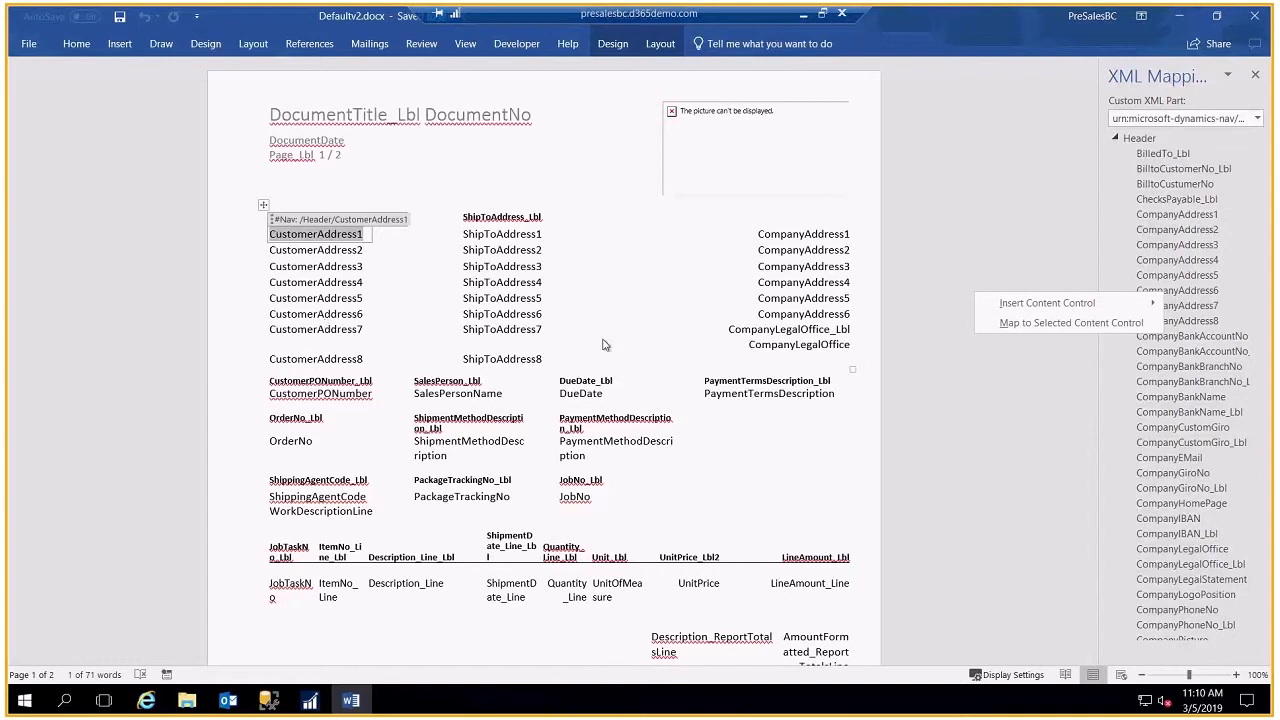
pyautogui.moveTo(1248, 176)
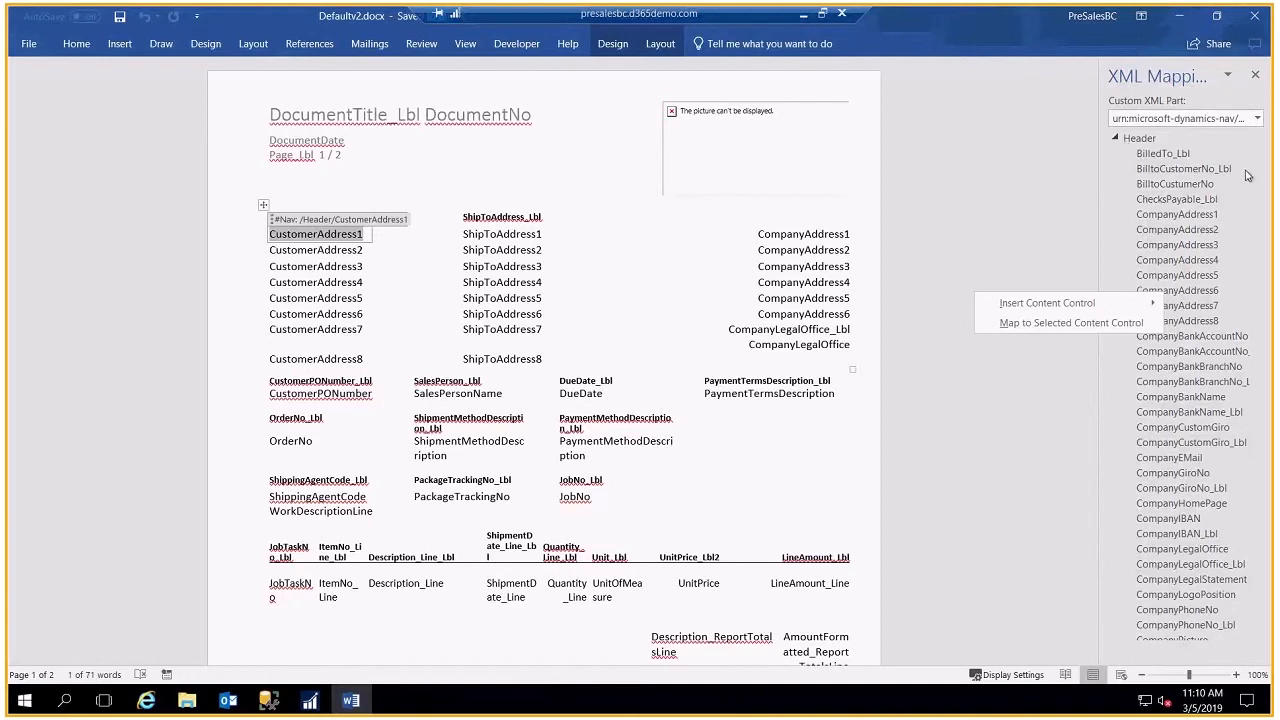
pyautogui.click(1120, 140)
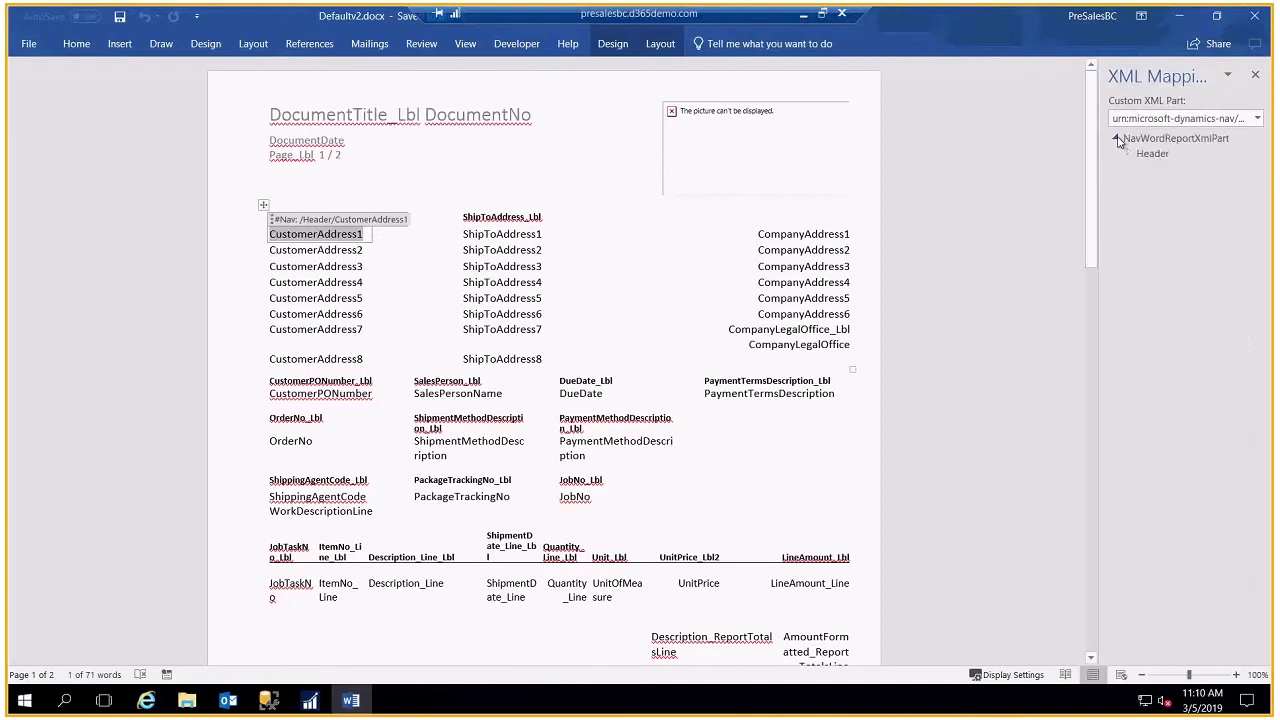
# - Expand Header again and expand the Line node to show fields like JobNo and Description_Line
pyautogui.click(1120, 138)
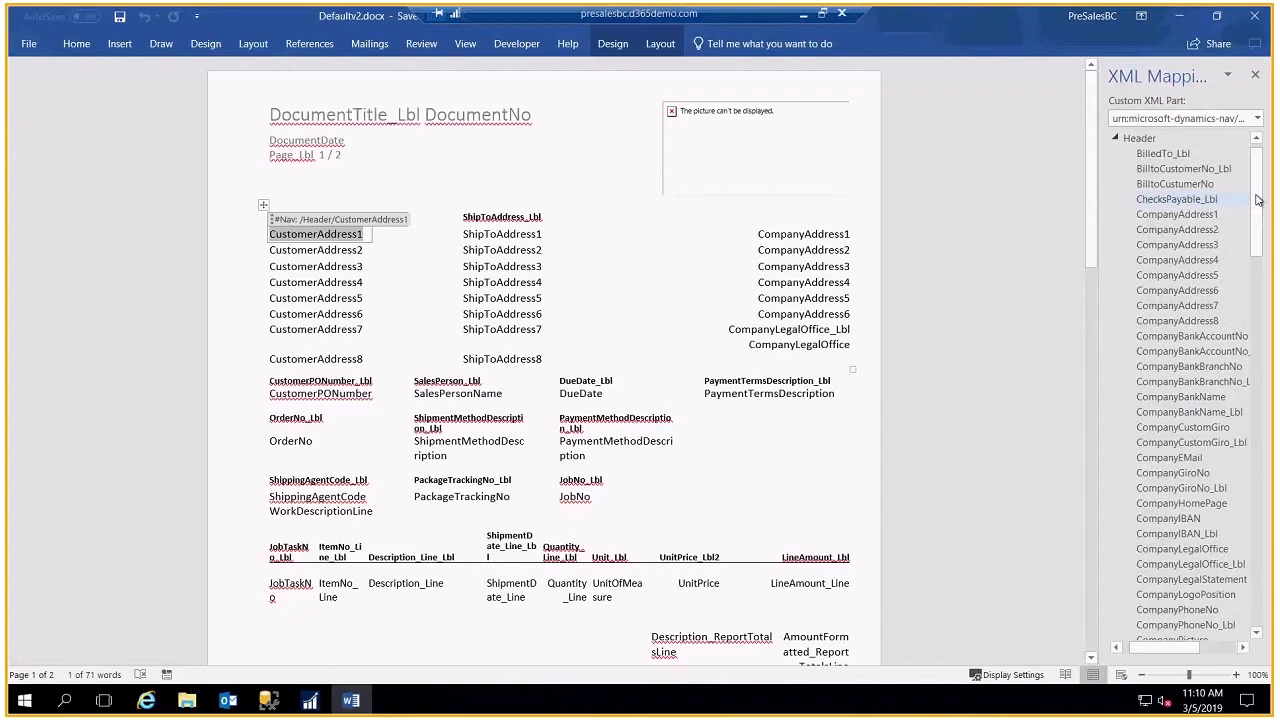
pyautogui.scroll(-3)
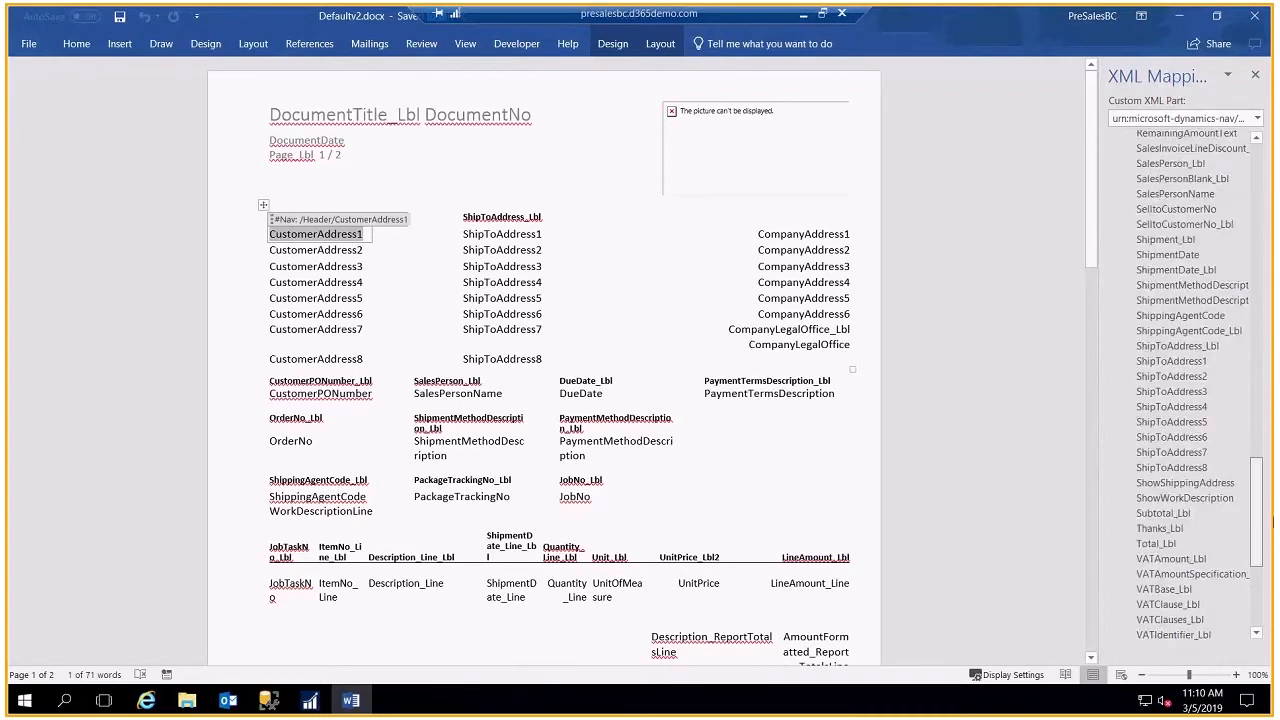
pyautogui.scroll(-3)
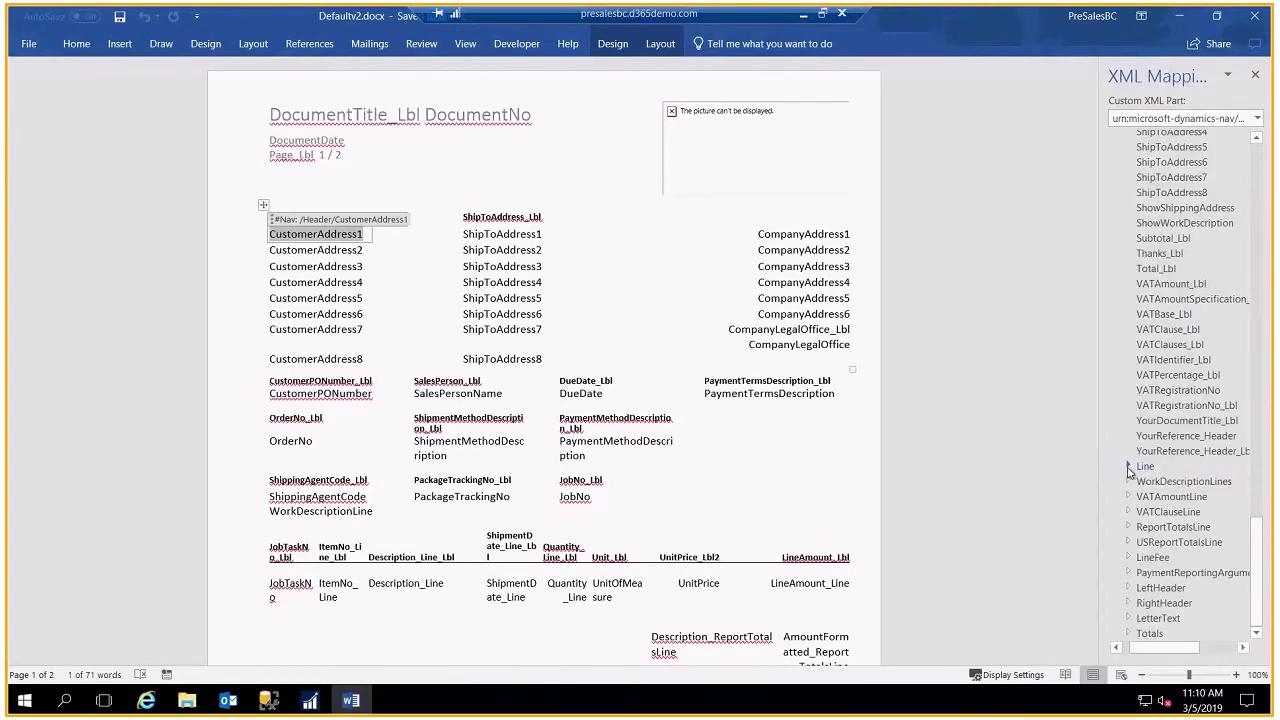
pyautogui.click(1128, 466)
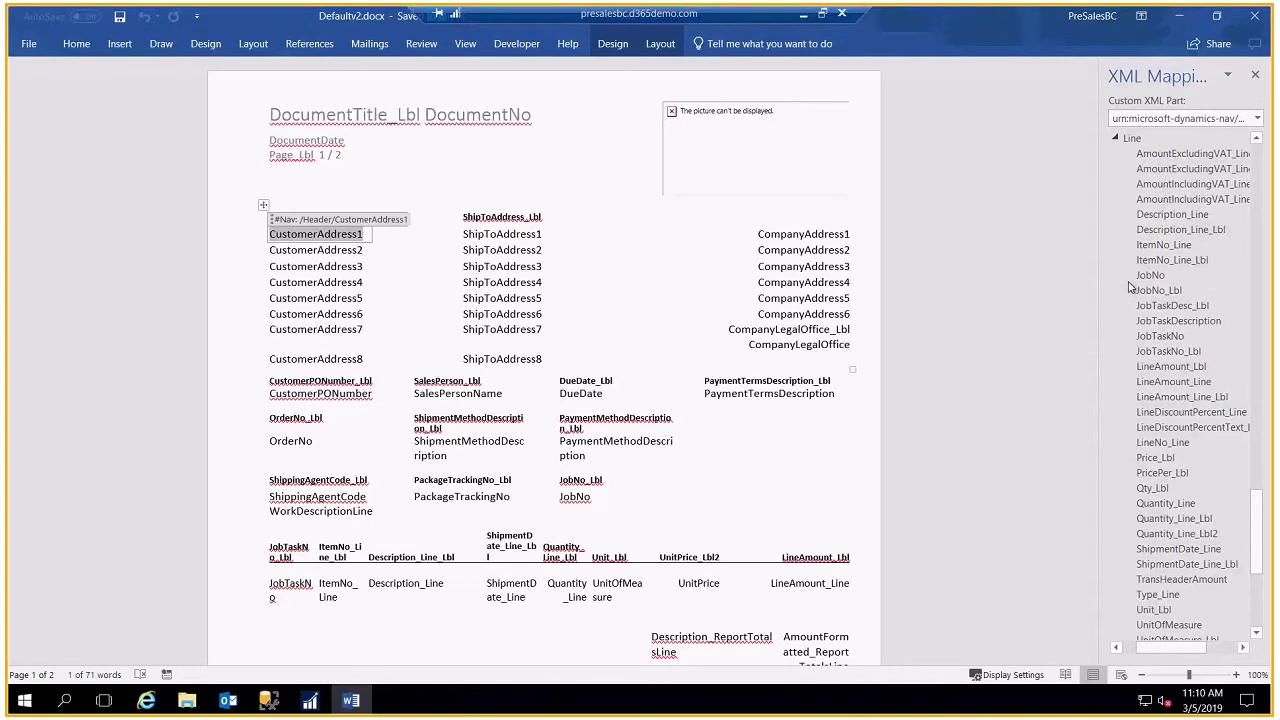